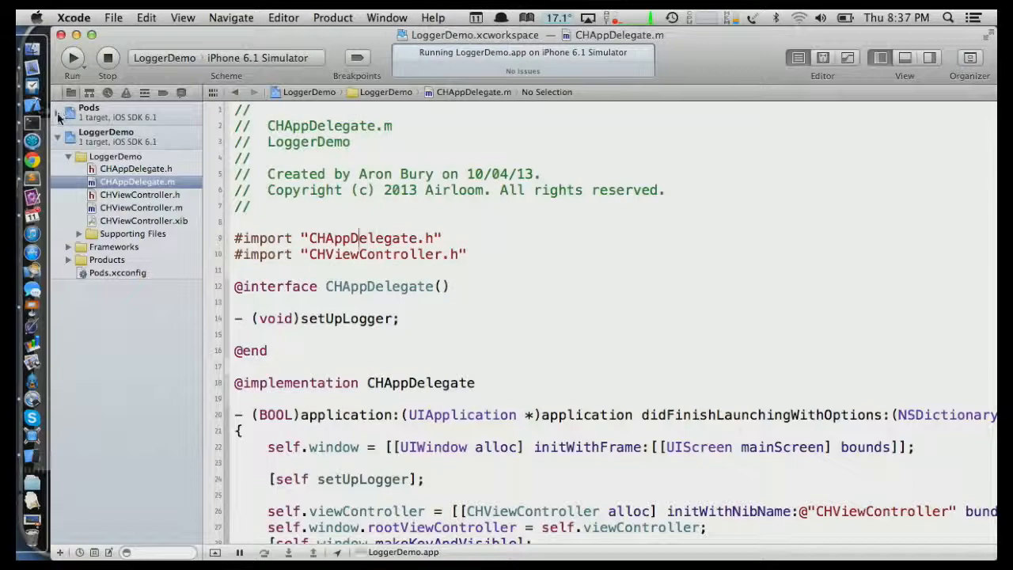
# Expand the Pods project and its Pods group to reach the CocoaLumberjack files
pyautogui.click(68, 107)
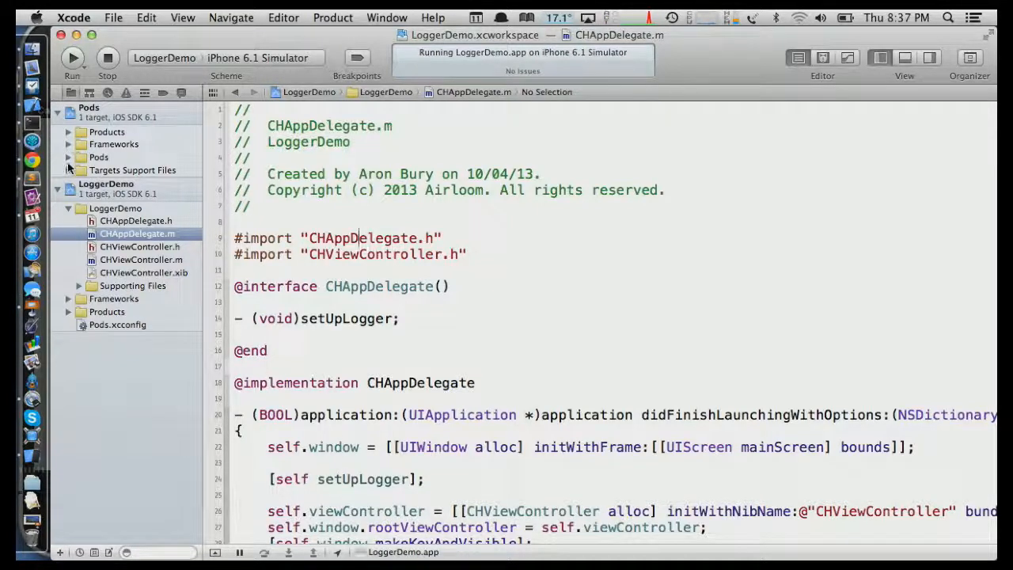
pyautogui.click(68, 157)
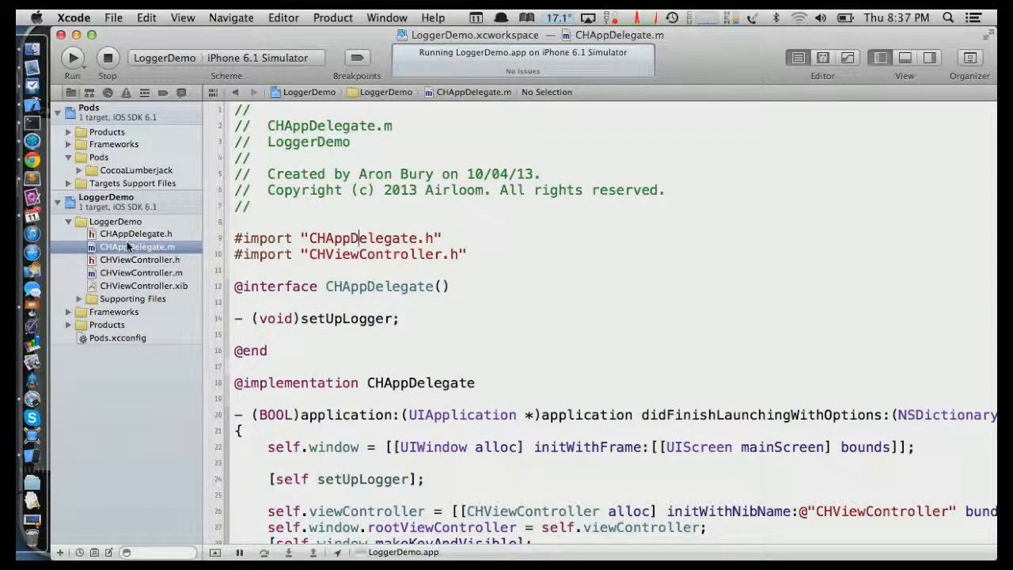
pyautogui.scroll(-3)
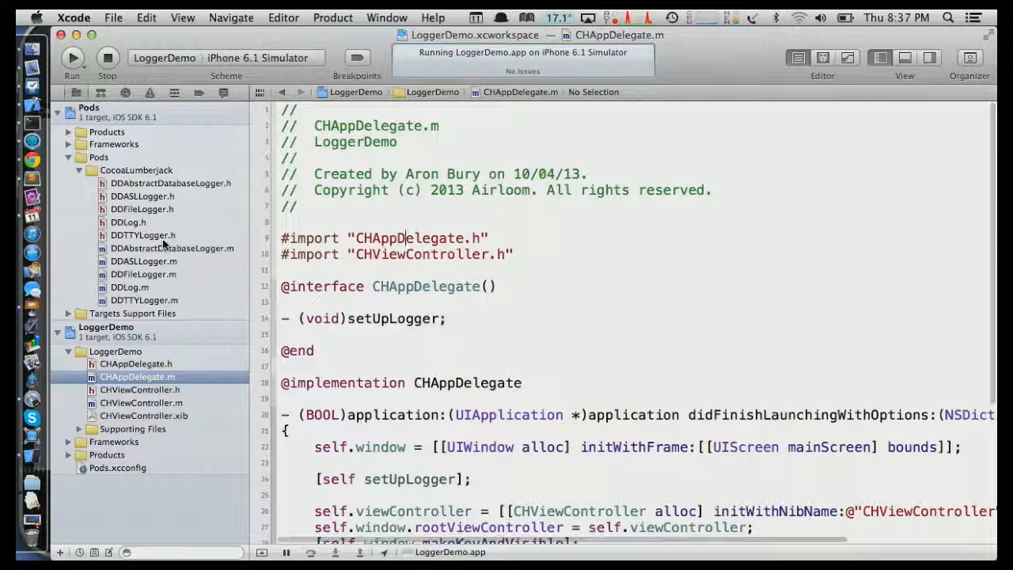
# Open the DDLog.h, DDASLLogger.h, DDTTYLogger.h and DDFileLogger.h headers in turn
pyautogui.click(128, 223)
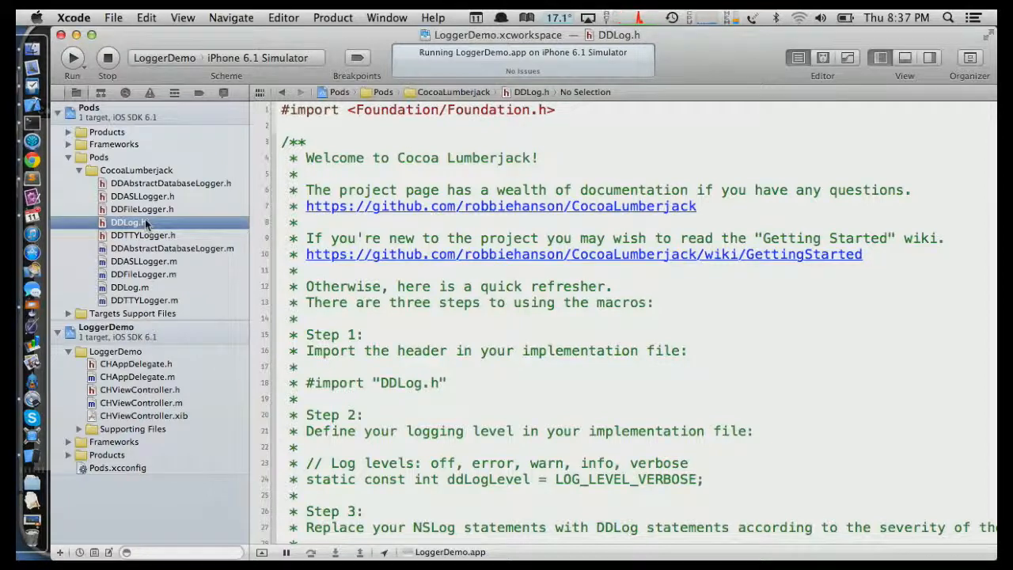
pyautogui.click(143, 196)
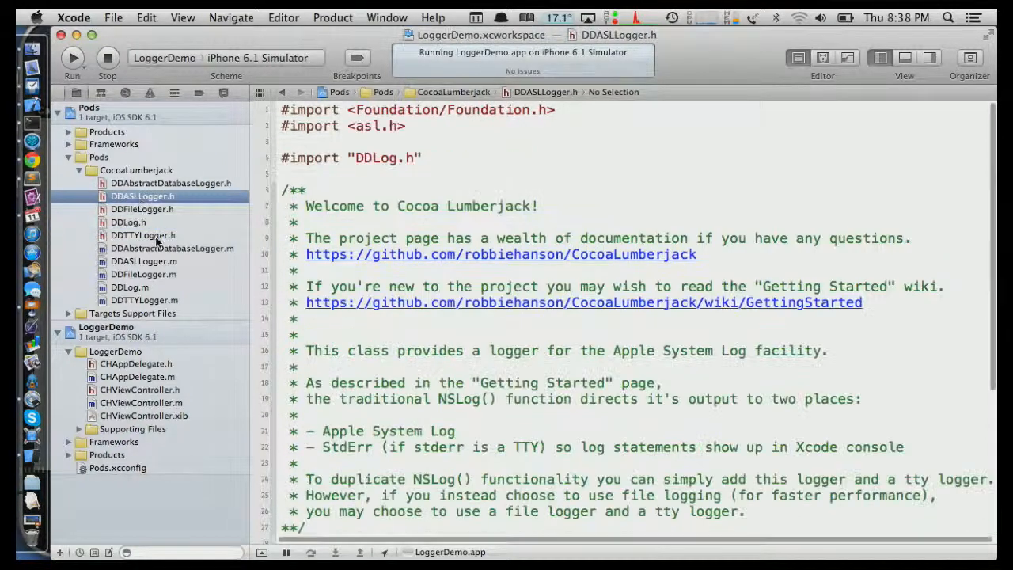
pyautogui.click(143, 236)
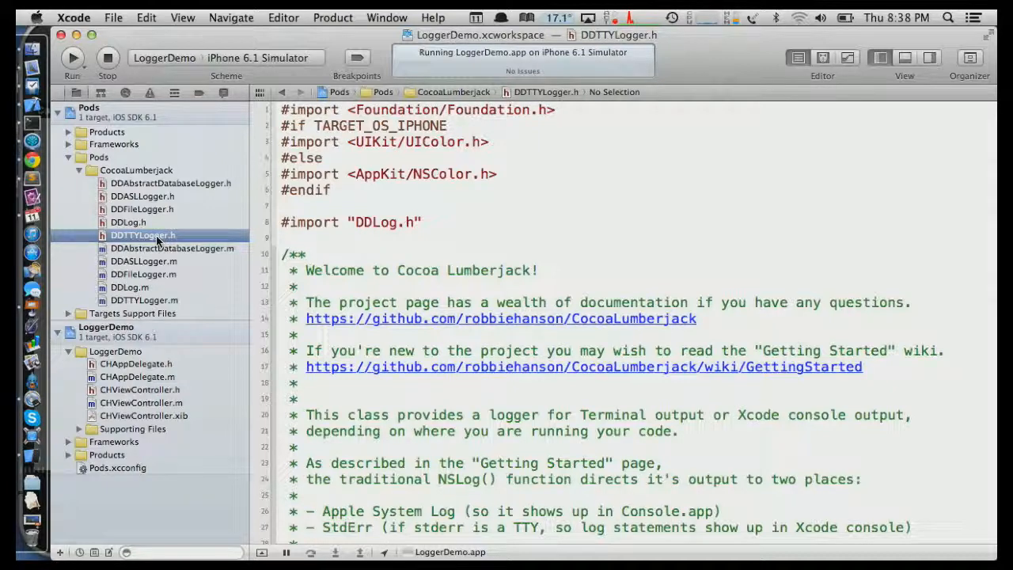
pyautogui.moveTo(139, 209)
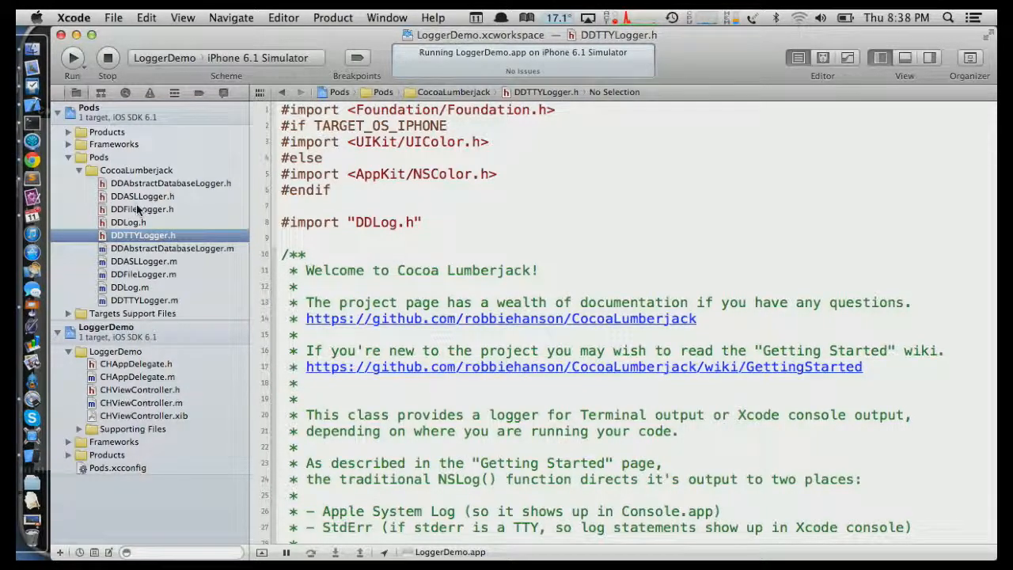
pyautogui.click(143, 209)
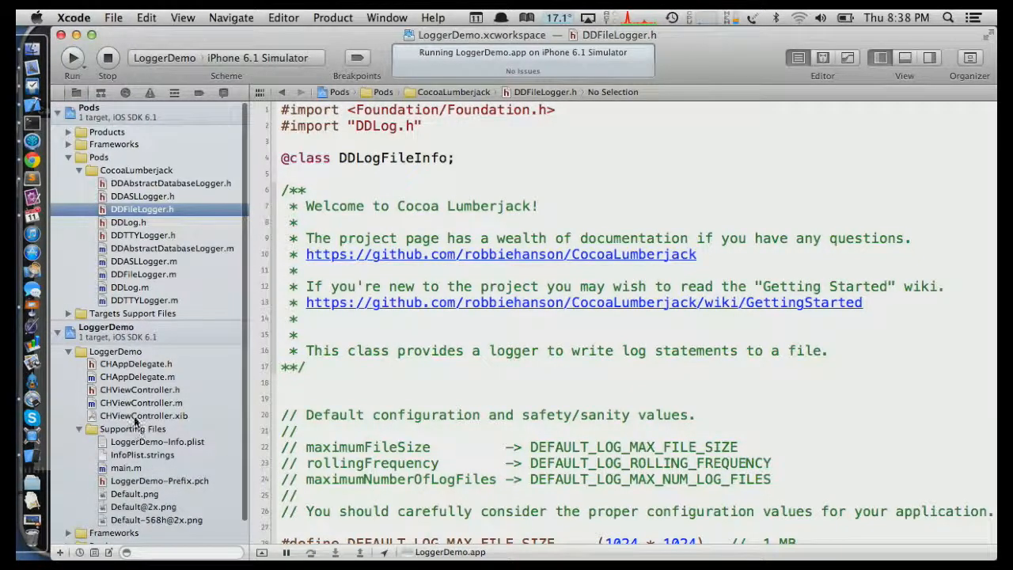
# View the CHViewController.xib layout, then reopen CHAppDelegate.m
pyautogui.click(143, 416)
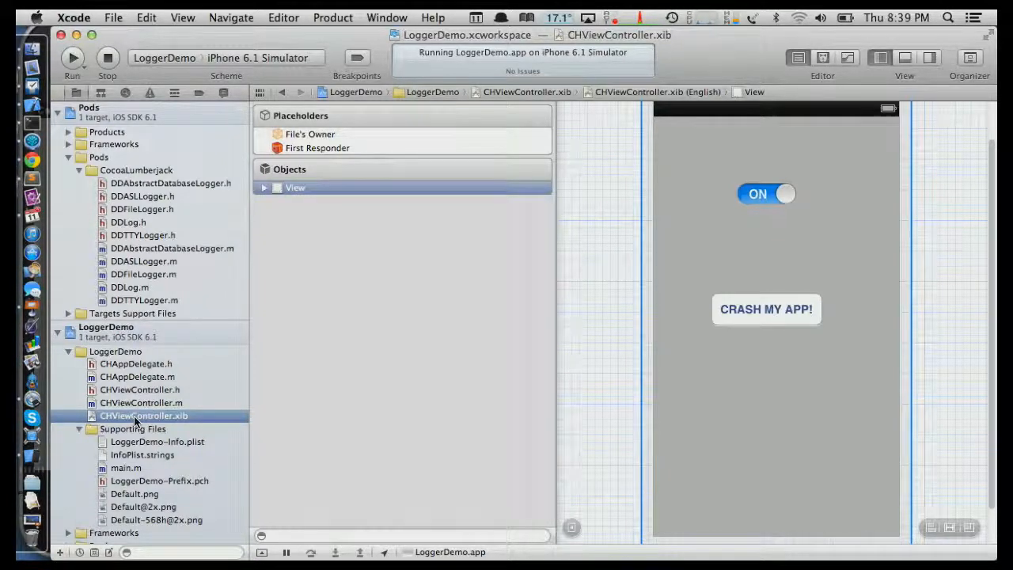
pyautogui.moveTo(330, 208)
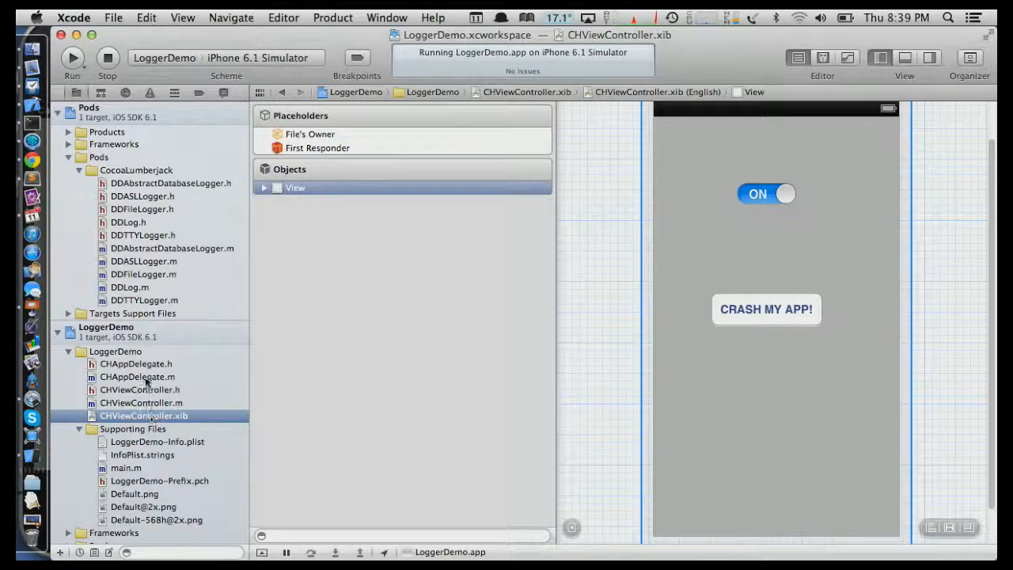
pyautogui.click(137, 376)
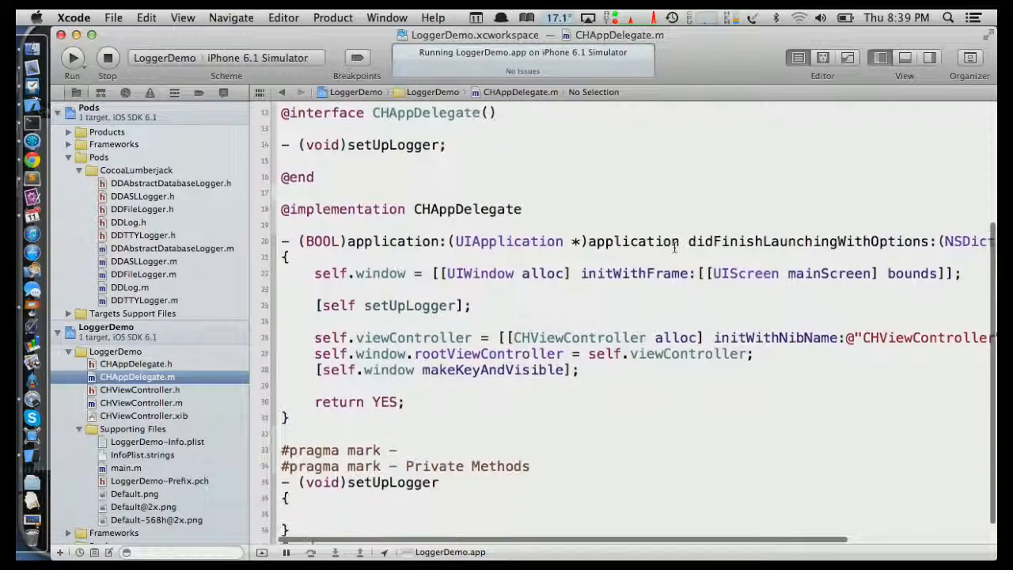
# Import the DDASLLogger, DDFileLogger and DDTTYLogger headers in CHAppDelegate.m via autocomplete
pyautogui.scroll(-3)
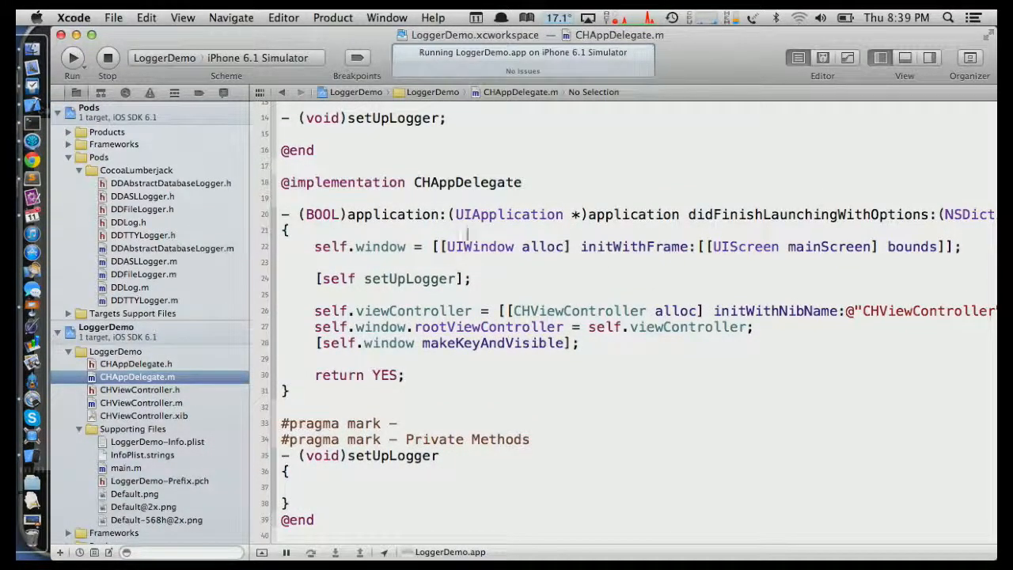
pyautogui.scroll(3)
pyautogui.write('#impo')
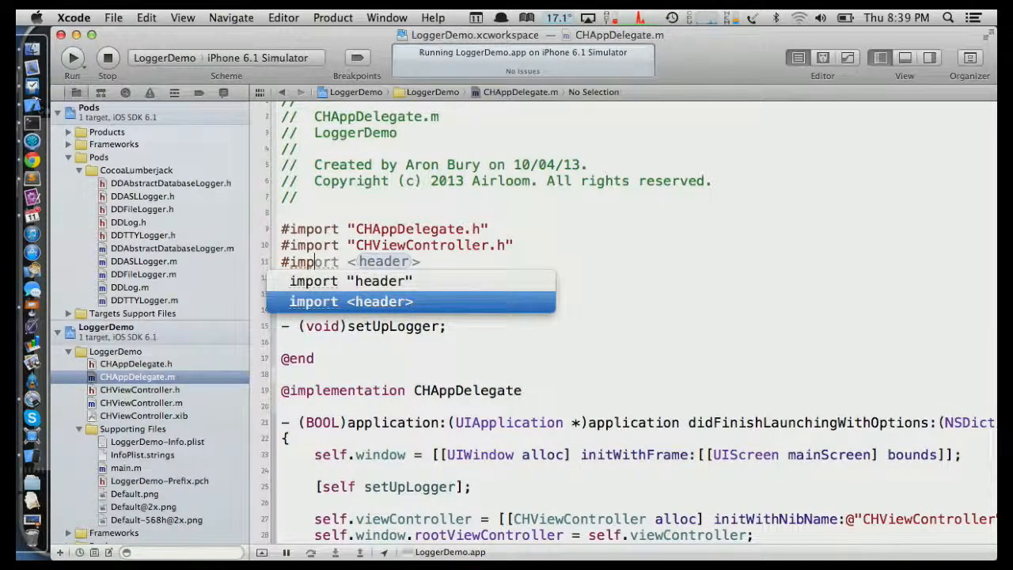
pyautogui.write('DDA')
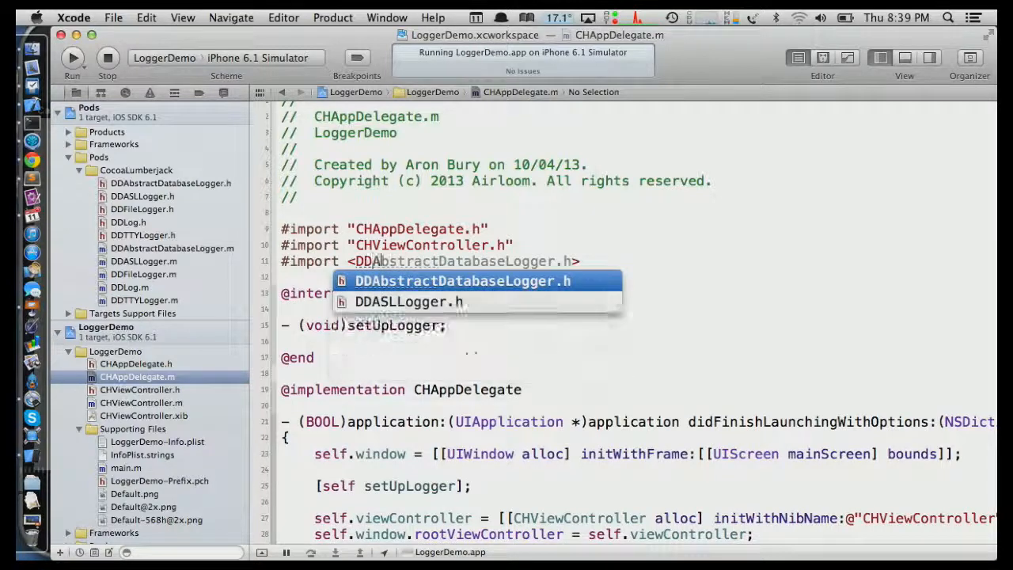
pyautogui.click(409, 301)
pyautogui.write('#imp')
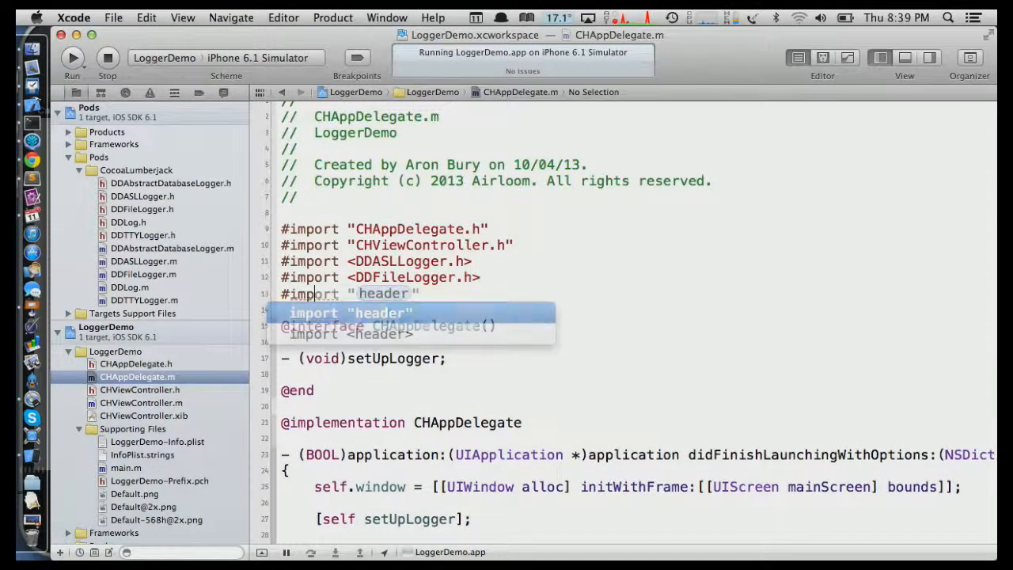
pyautogui.write('DDT')
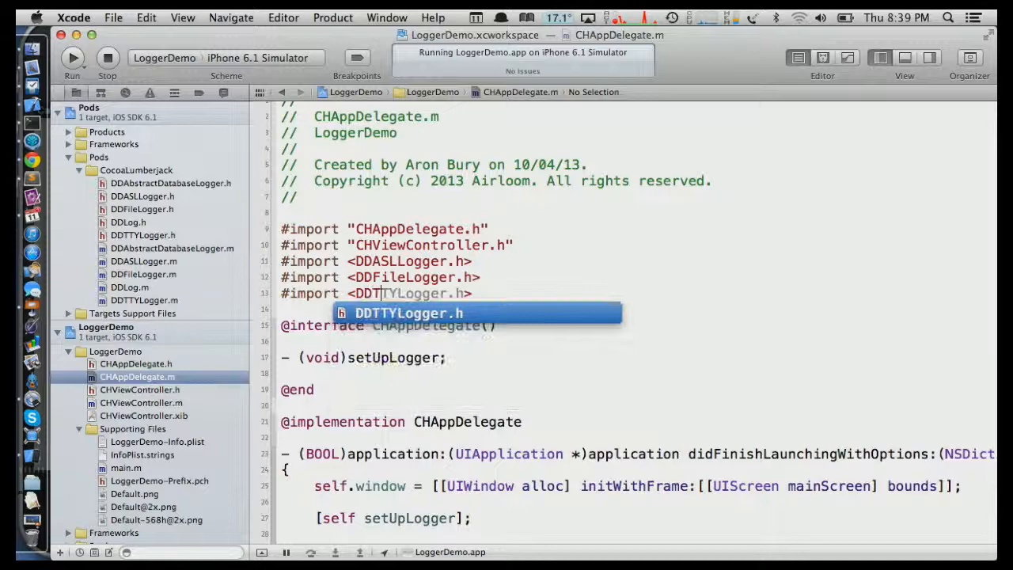
pyautogui.click(113, 17)
pyautogui.write('p')
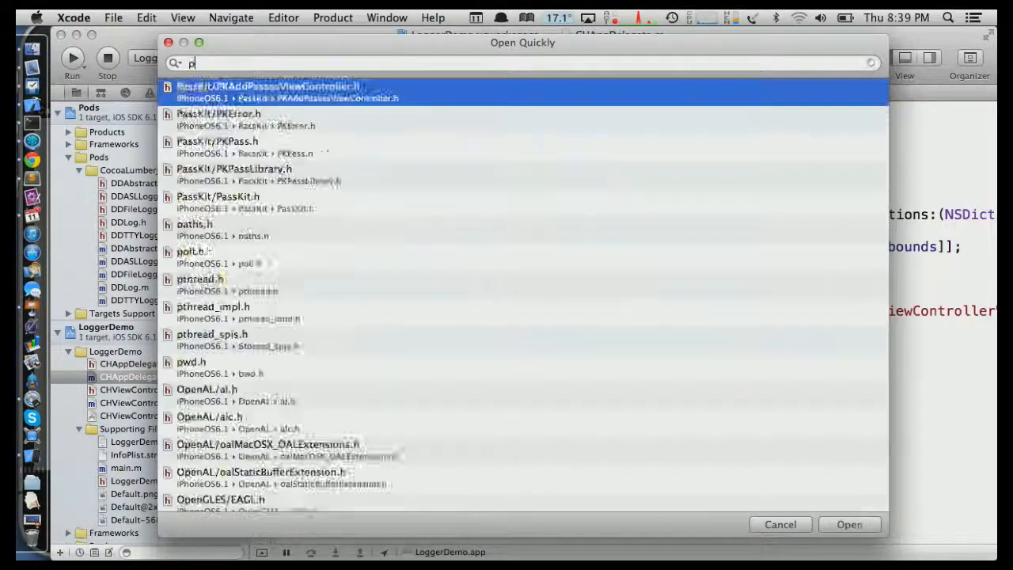
# Check that LoggerDemo-Prefix.pch imports DDLog.h, then return to CHAppDelegate.m
pyautogui.write('refix')
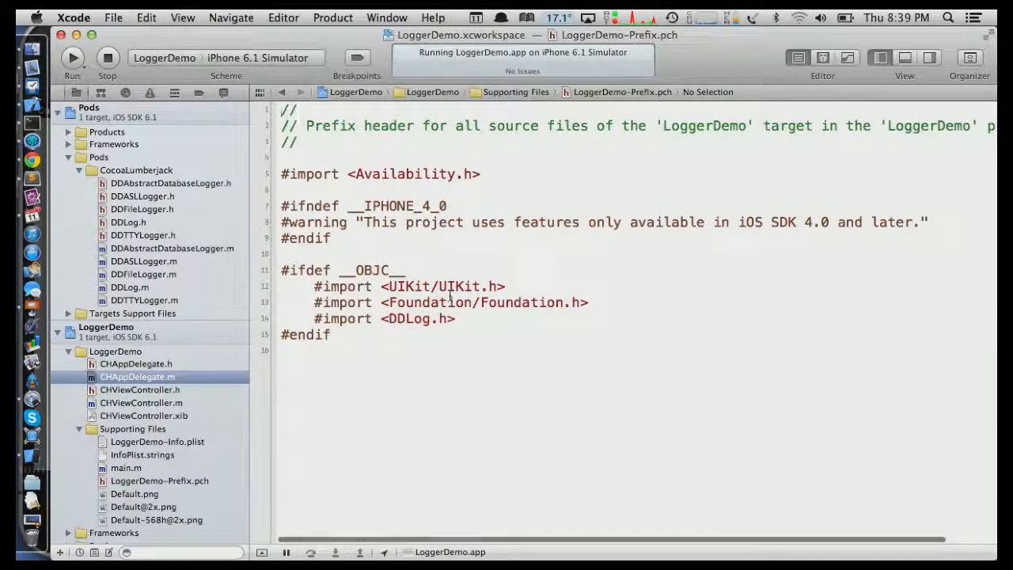
pyautogui.click(138, 376)
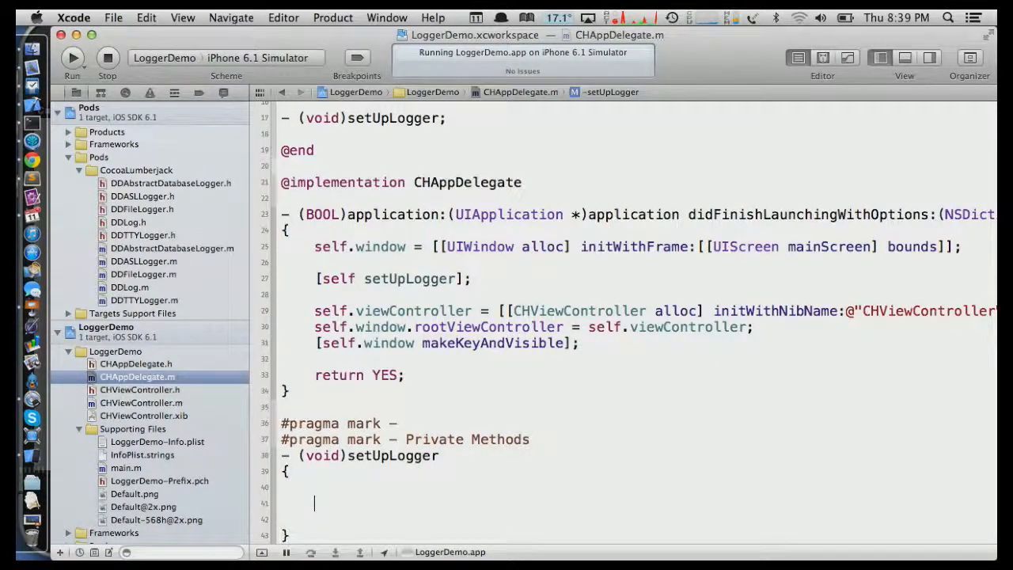
# Add [DDLog addLogger:[DDTTYLogger sharedInstance]]; below the DDASLLogger line
pyautogui.write('[DDLog addLogger:')
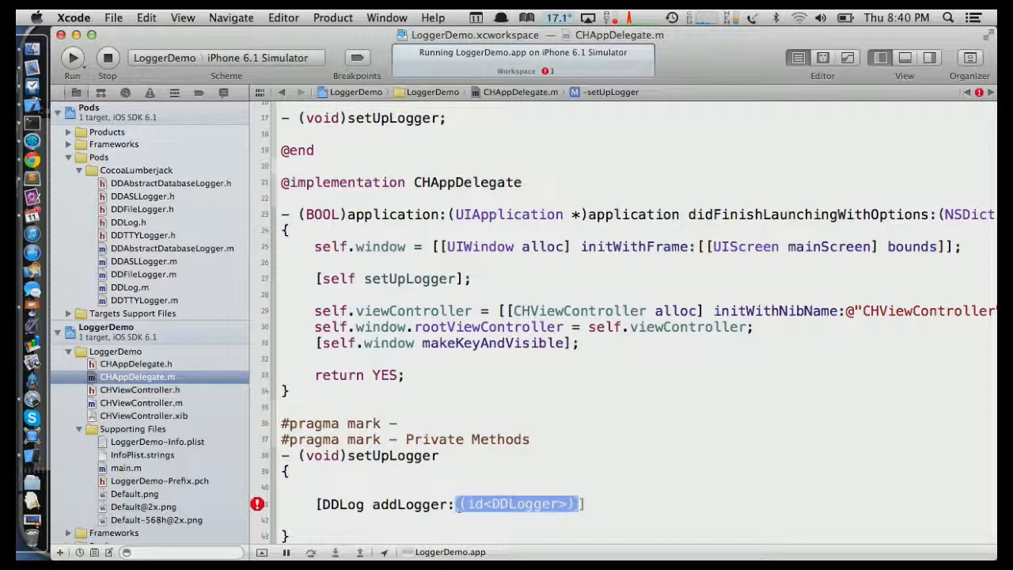
pyautogui.write('DDASL')
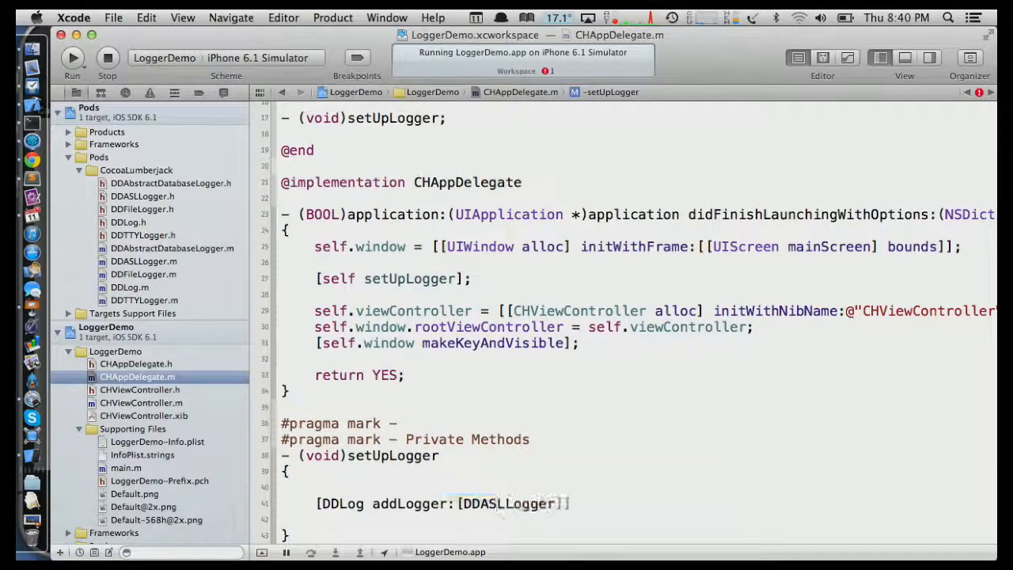
pyautogui.write('sharedInstance]]')
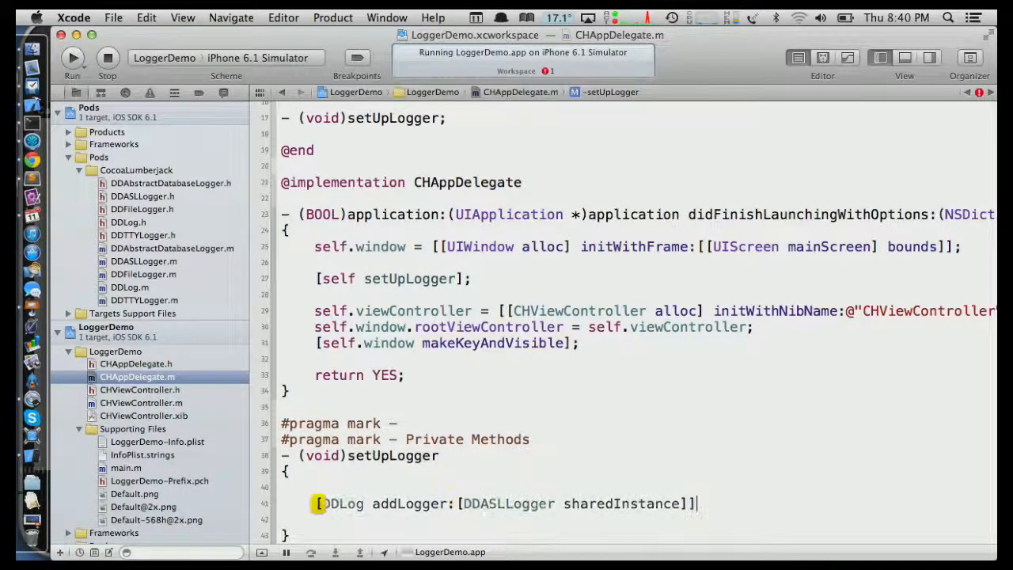
pyautogui.write('[DDLog addLogger:[DDTTYLogger')
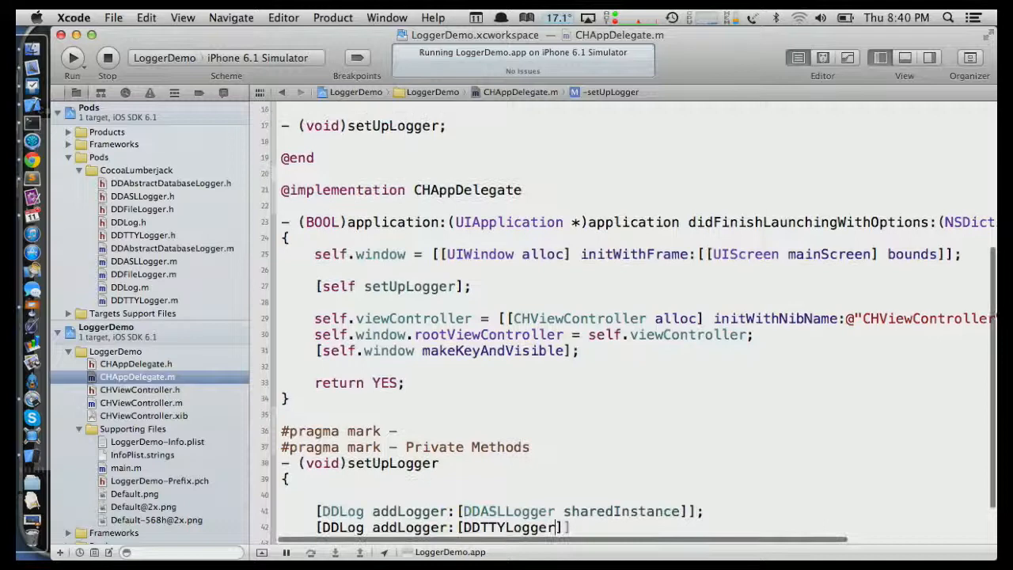
pyautogui.write('share')
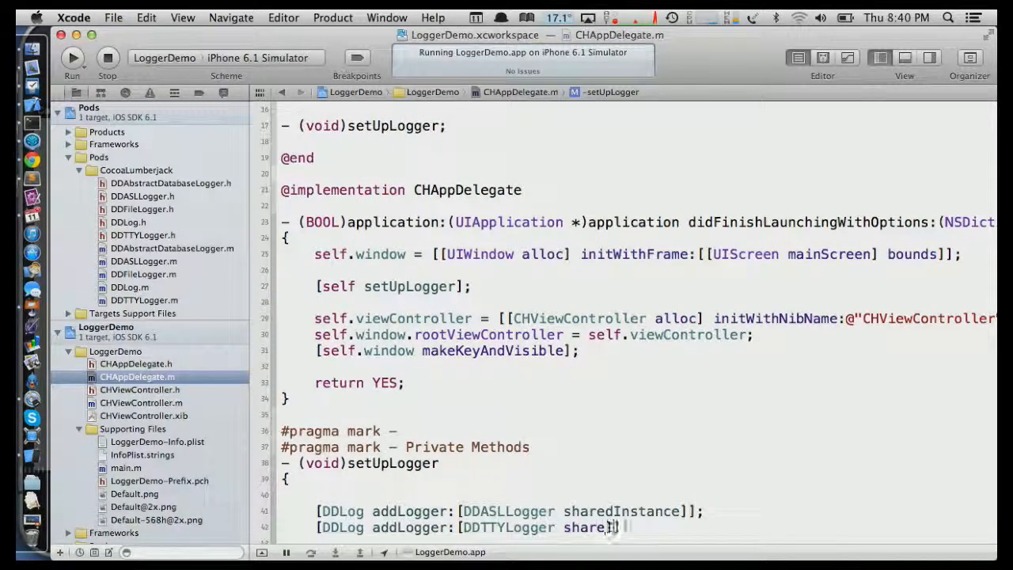
pyautogui.write('dInstance')
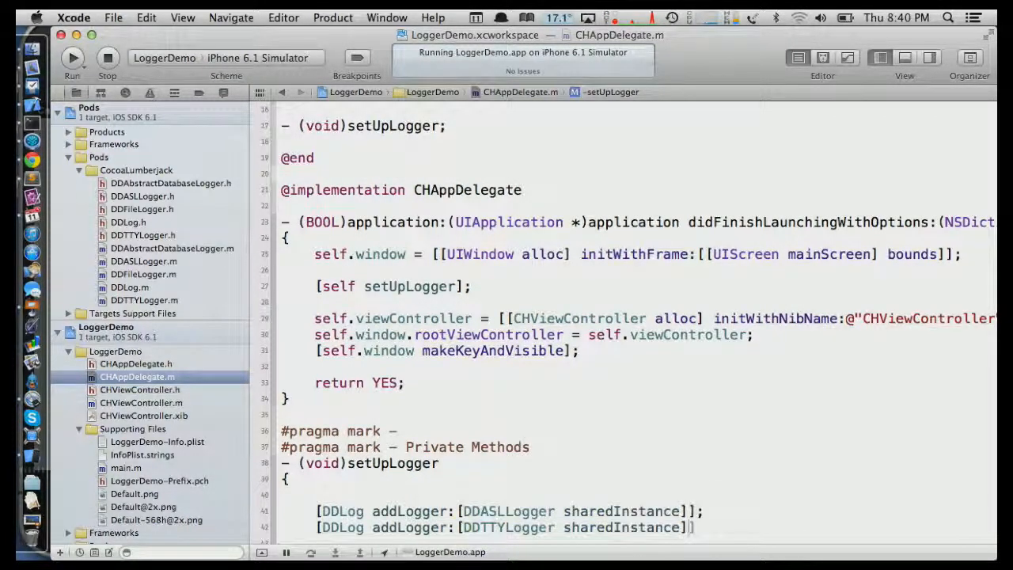
pyautogui.scroll(-3)
pyautogui.write(';')
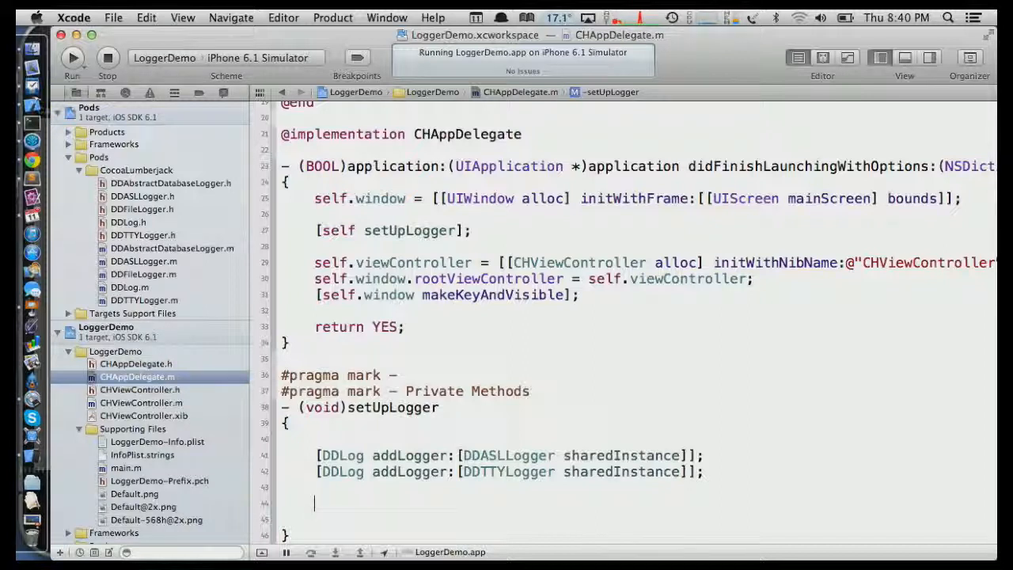
# Create a DDFileLogger with rollingFrequency 60 * 60 * 24 and at most 1 log file
pyautogui.write('DDFileLogger')
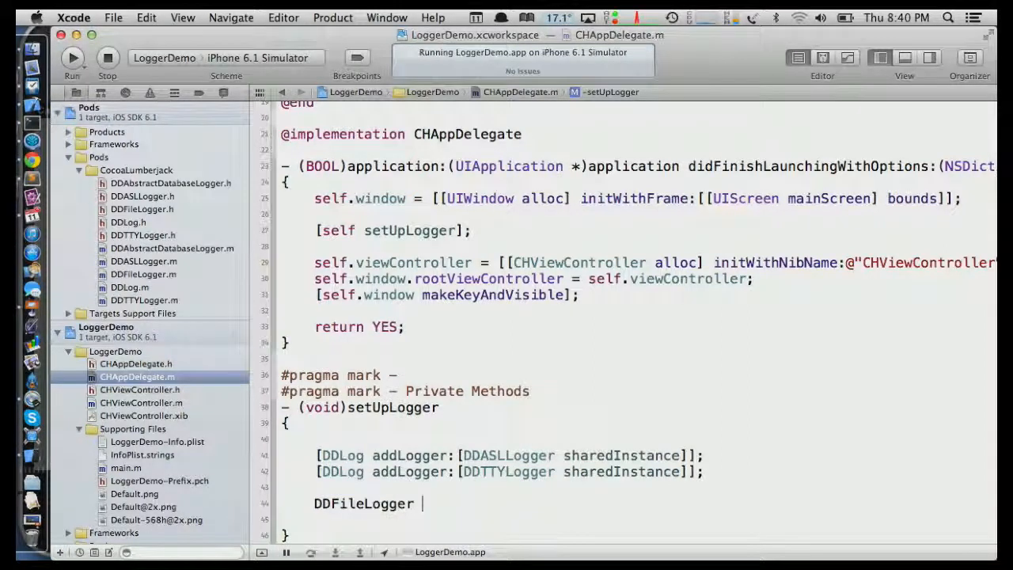
pyautogui.write('*file')
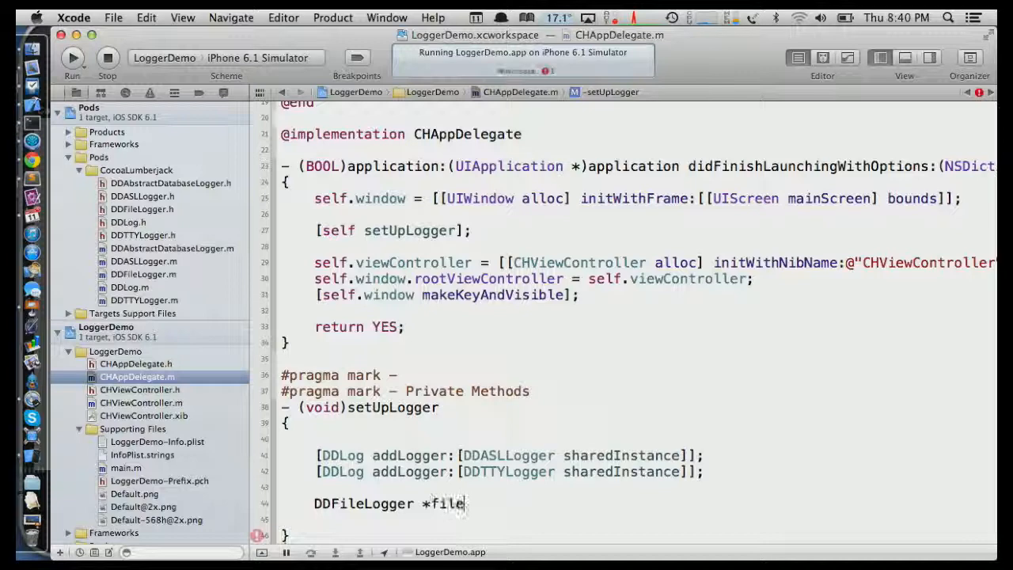
pyautogui.write('Logger = [DDFileLogger all')
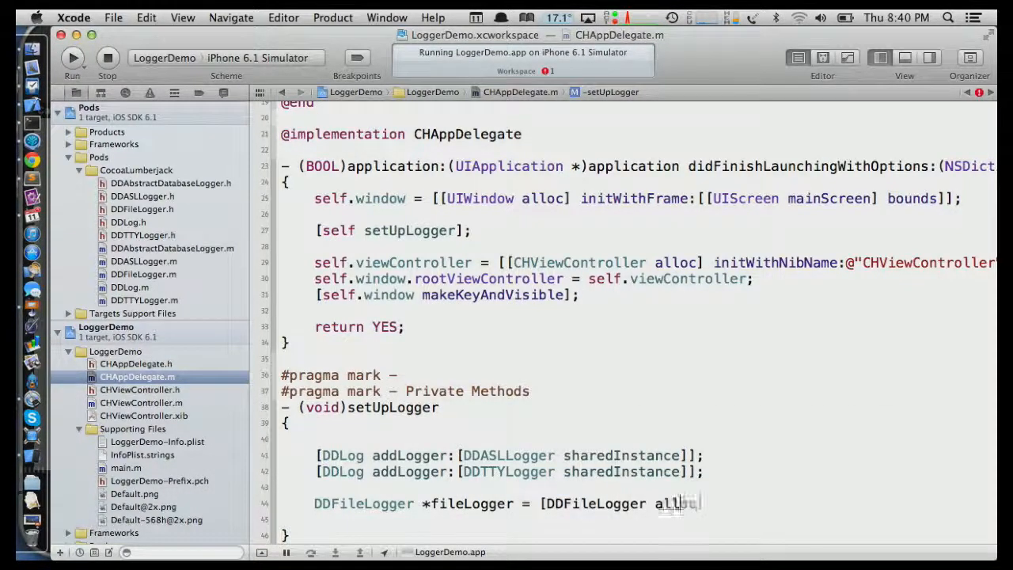
pyautogui.write('init')
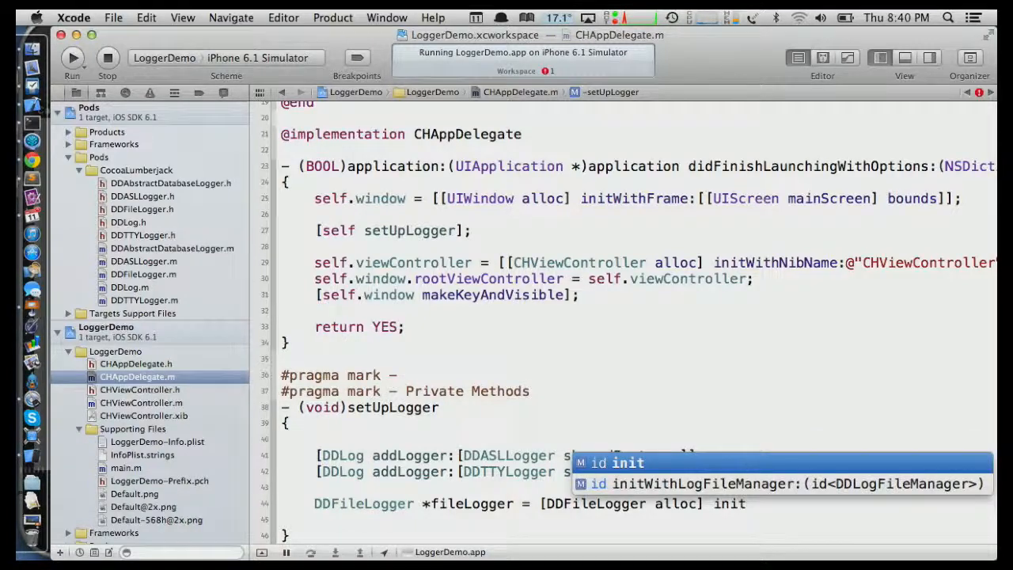
pyautogui.write('fileLogger.rollingFrequency =')
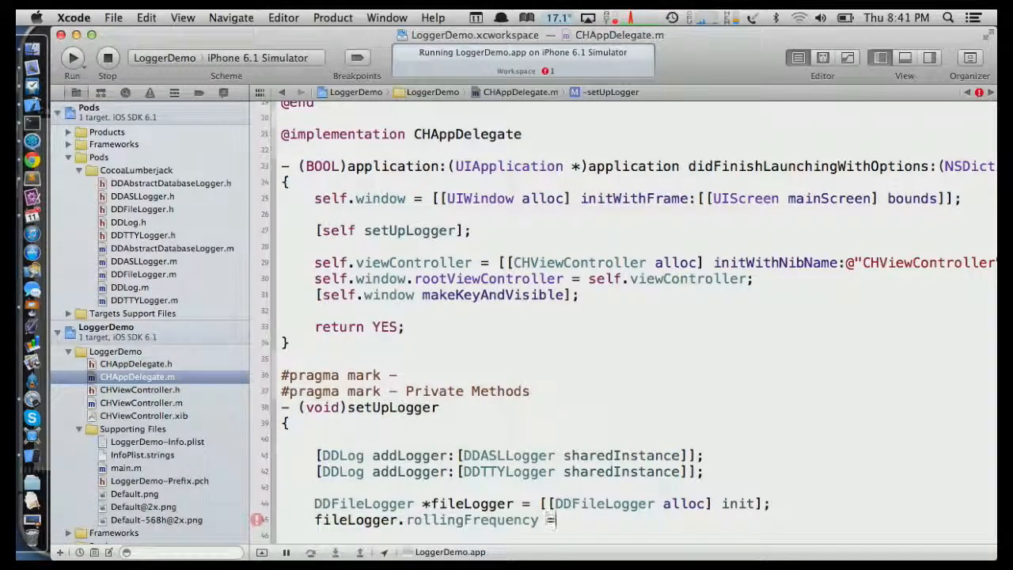
pyautogui.write('60')
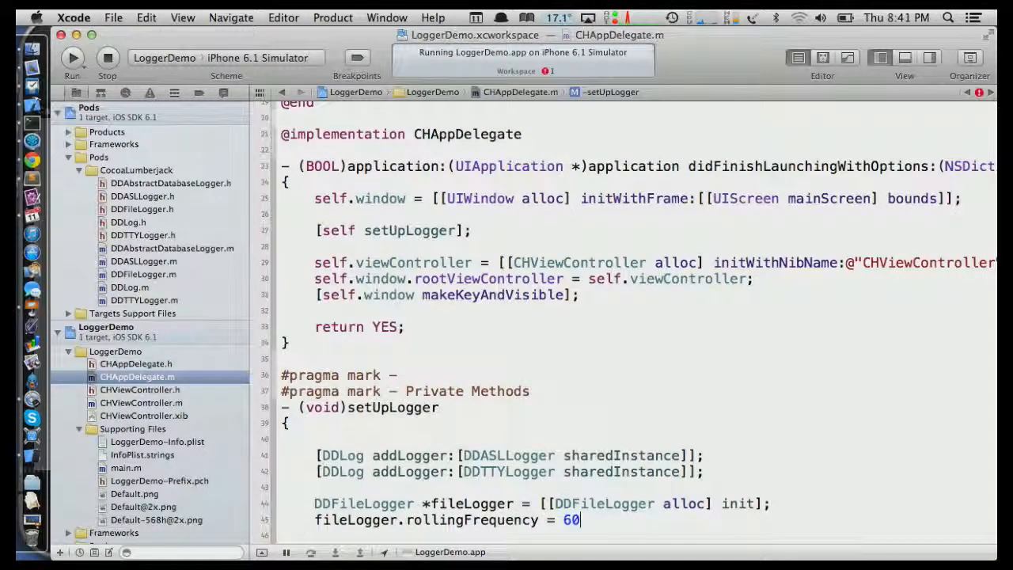
pyautogui.write('* 60 *24;')
pyautogui.write('[fileLogger.logFileManager setMaximumNumberOfLogFiles:1];')
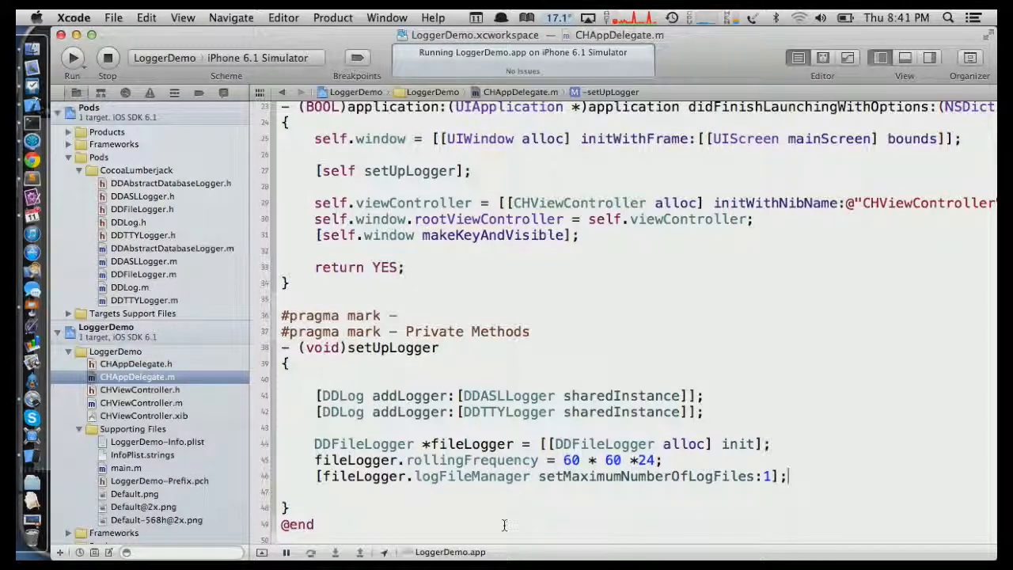
pyautogui.moveTo(32, 307)
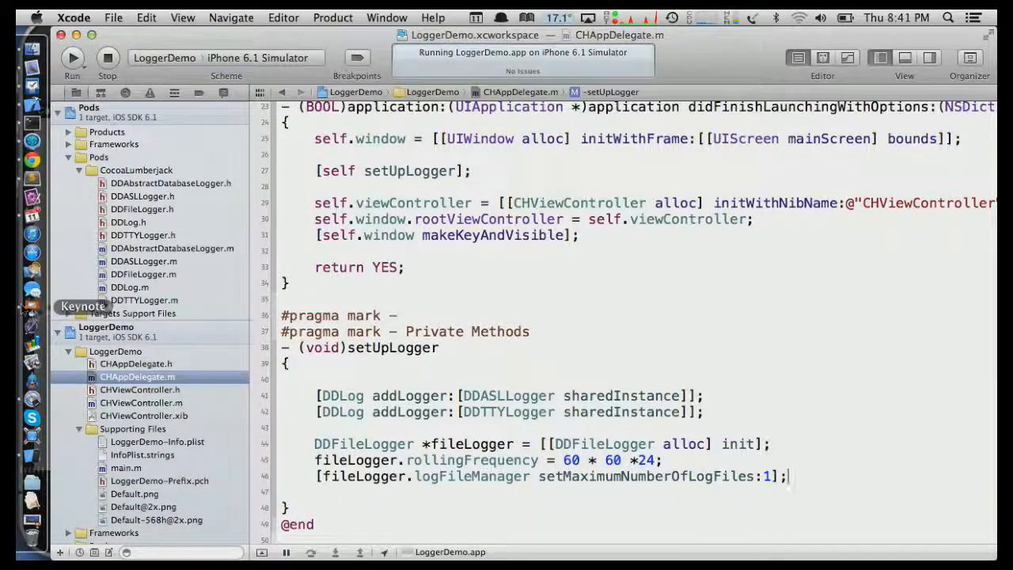
pyautogui.click(32, 50)
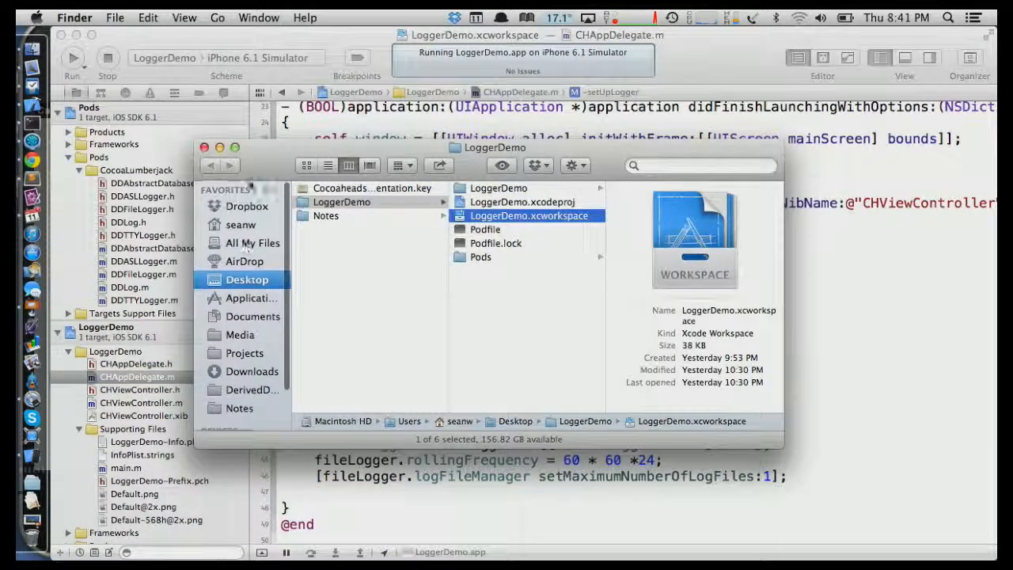
# Append [DDLog addLogger:fileLogger]; to the end of setUpLogger
pyautogui.click(204, 147)
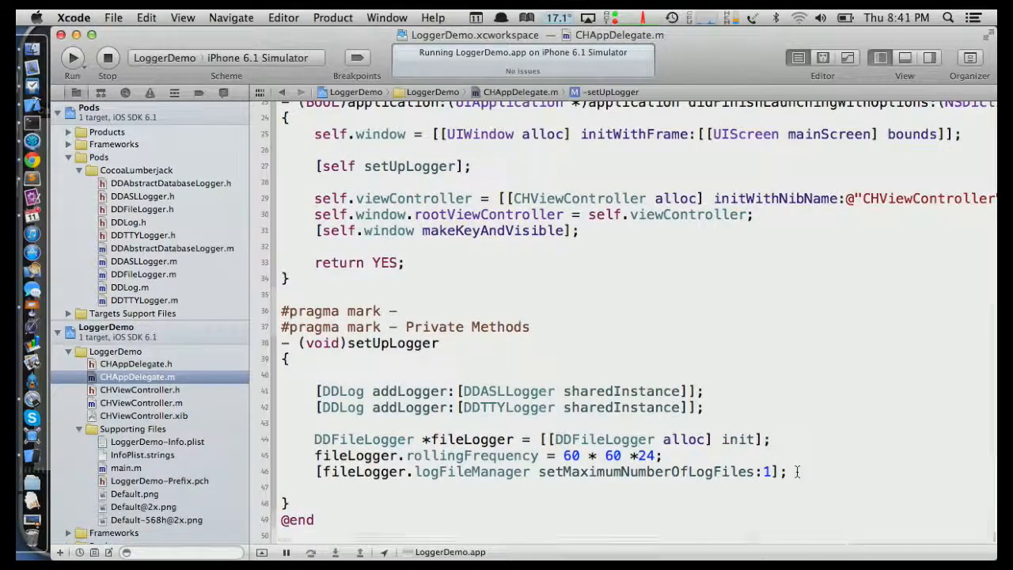
pyautogui.write('[')
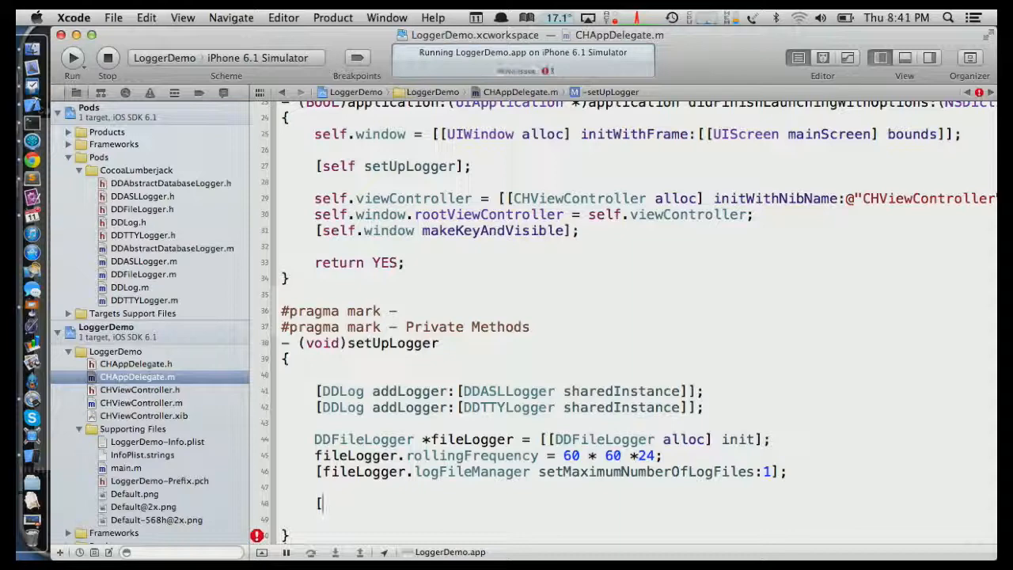
pyautogui.write('DDLog addLogger:fi')
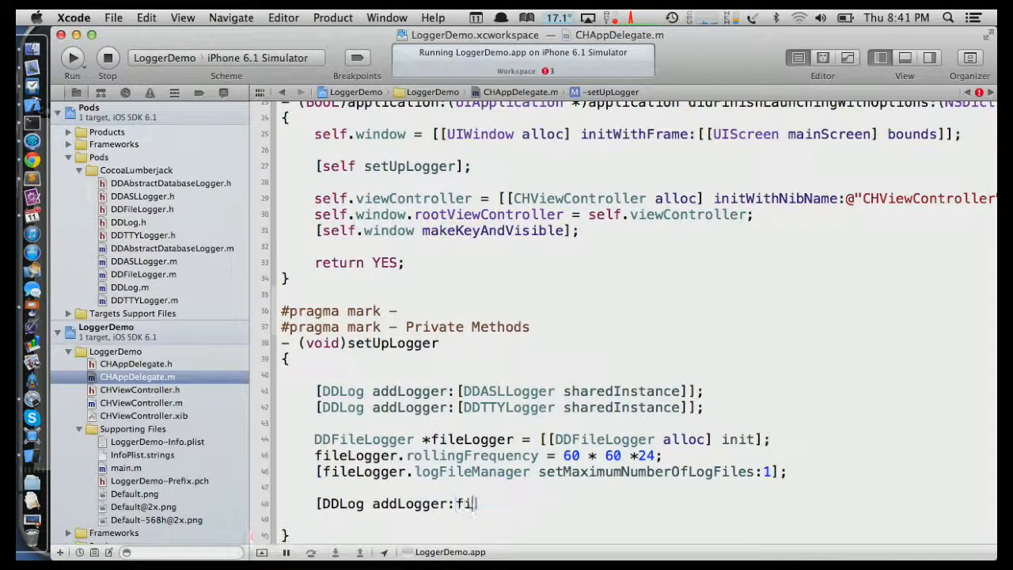
pyautogui.write('leLogger];')
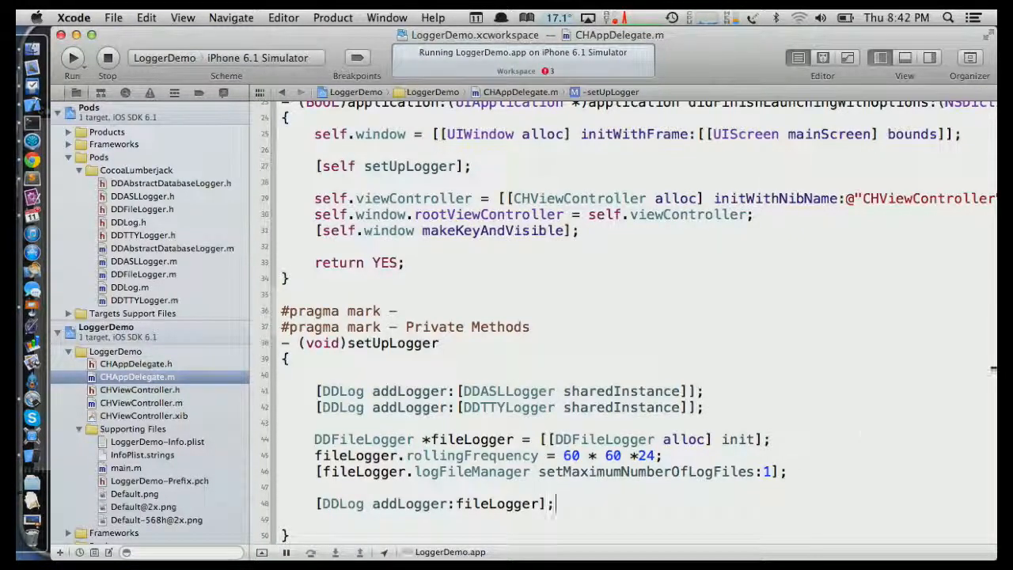
pyautogui.scroll(3)
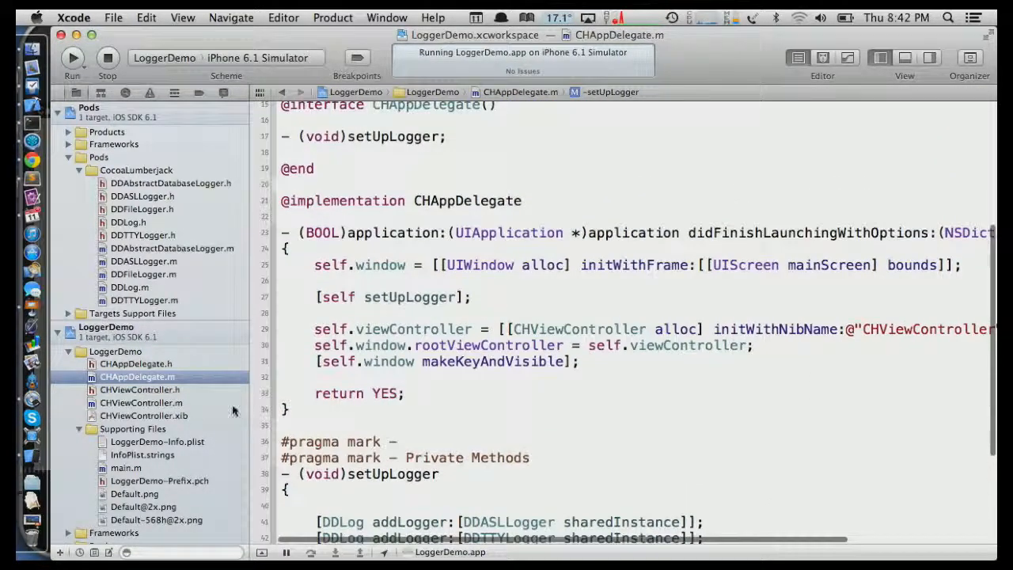
# Add DDLogCWarn(@"WARNING"); to viewDidLoad in CHViewController.m
pyautogui.click(140, 403)
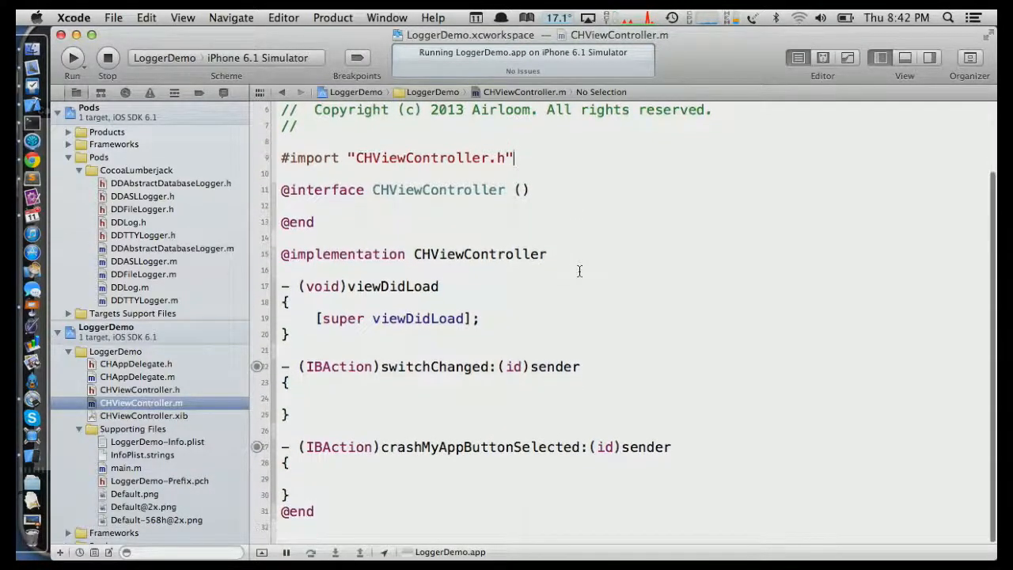
pyautogui.scroll(3)
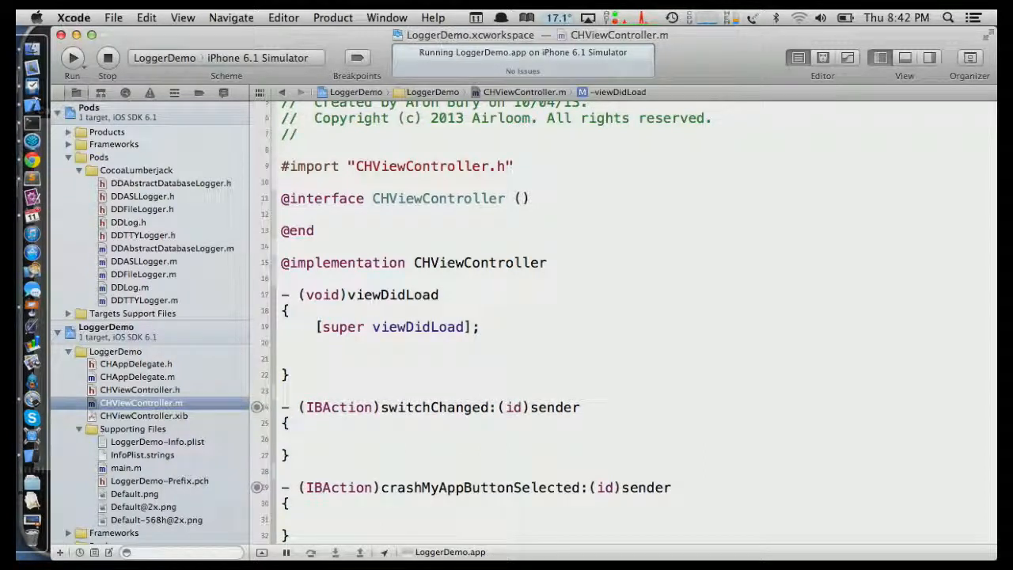
pyautogui.click(313, 357)
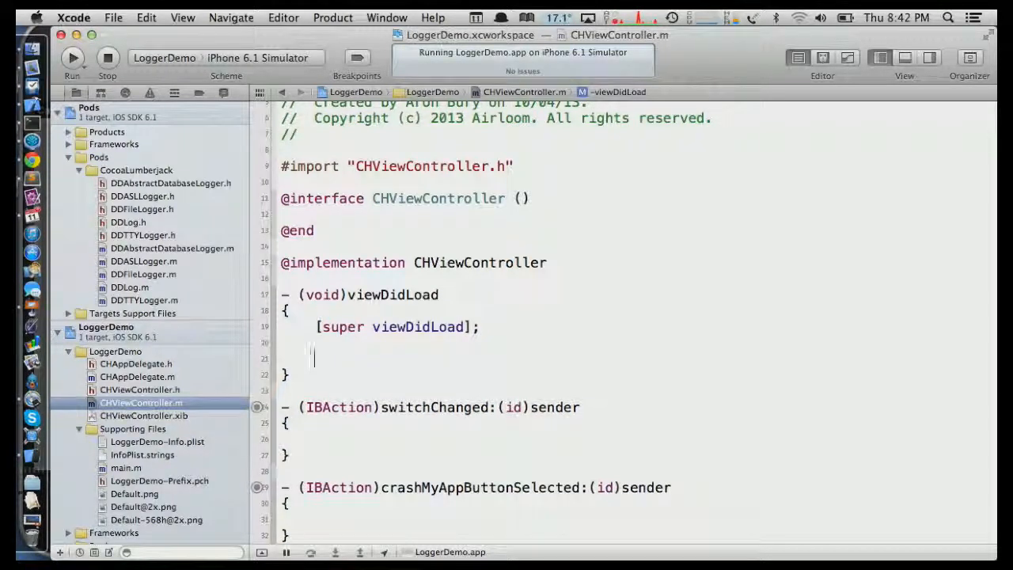
pyautogui.write('DDLog')
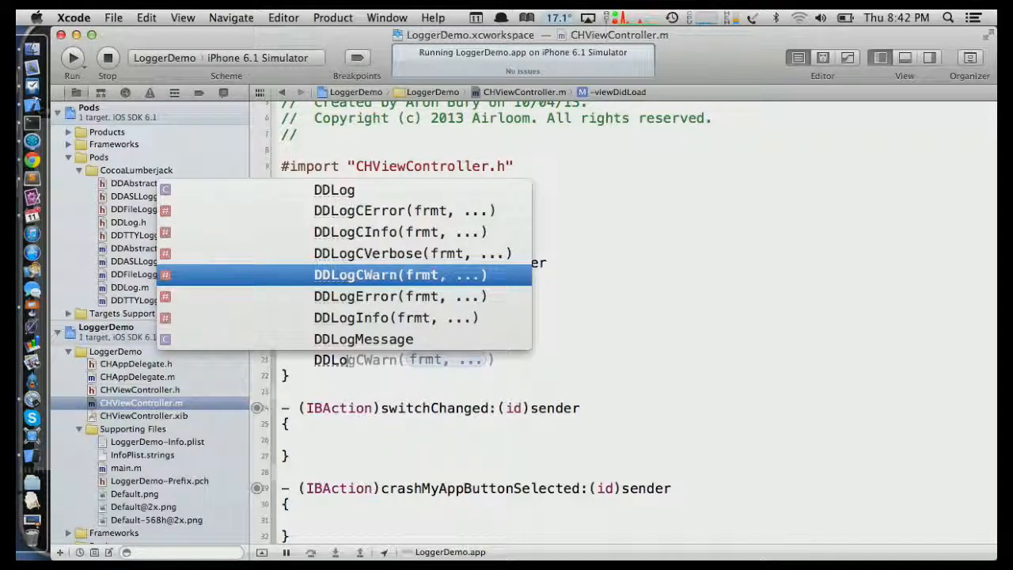
pyautogui.moveTo(573, 392)
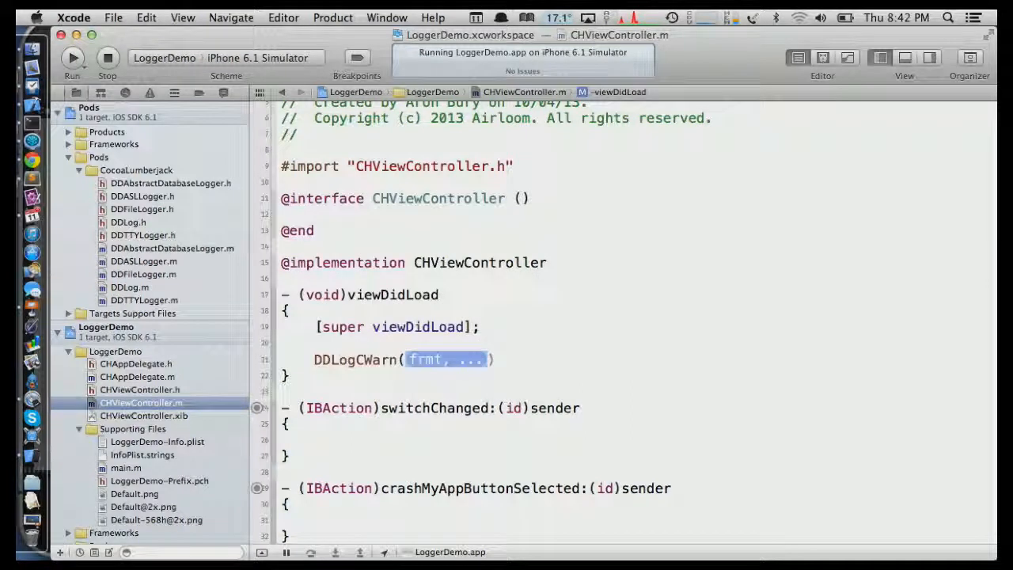
pyautogui.write('@""')
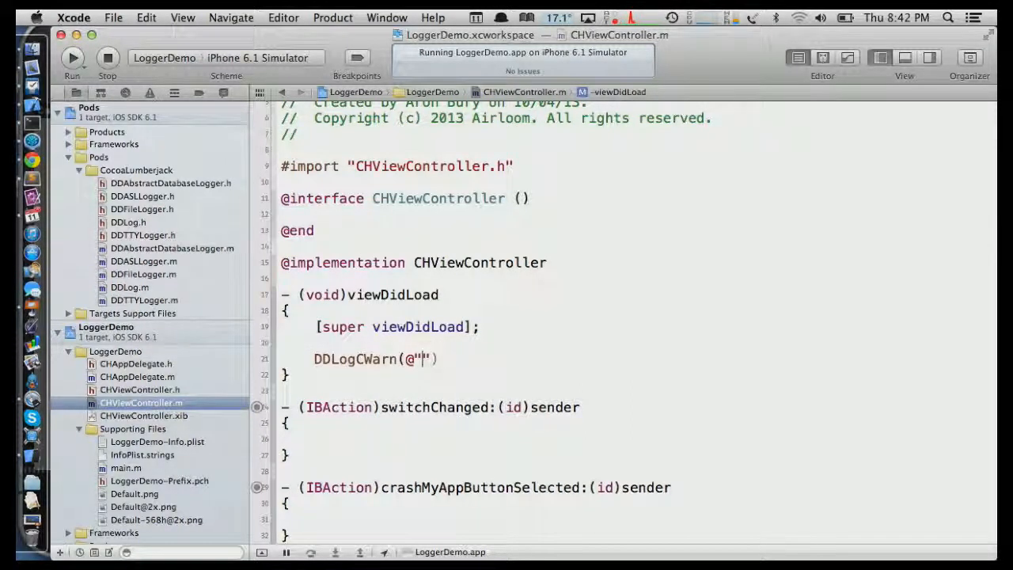
pyautogui.write('WARNING')
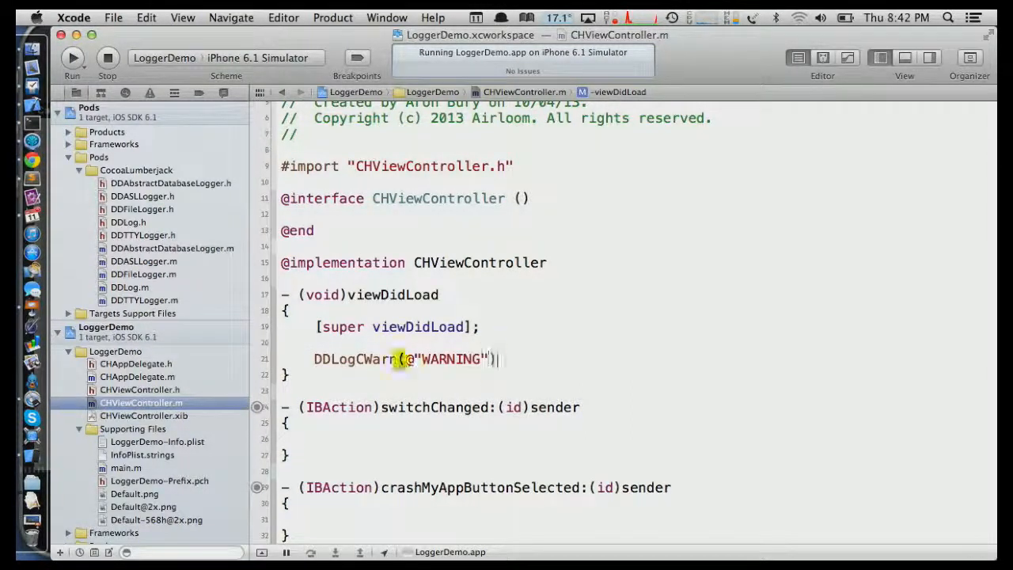
# Add a DDLogCInfo call logging "This is a format string, %@" below it
pyautogui.write('DDLogCInfo(@"')
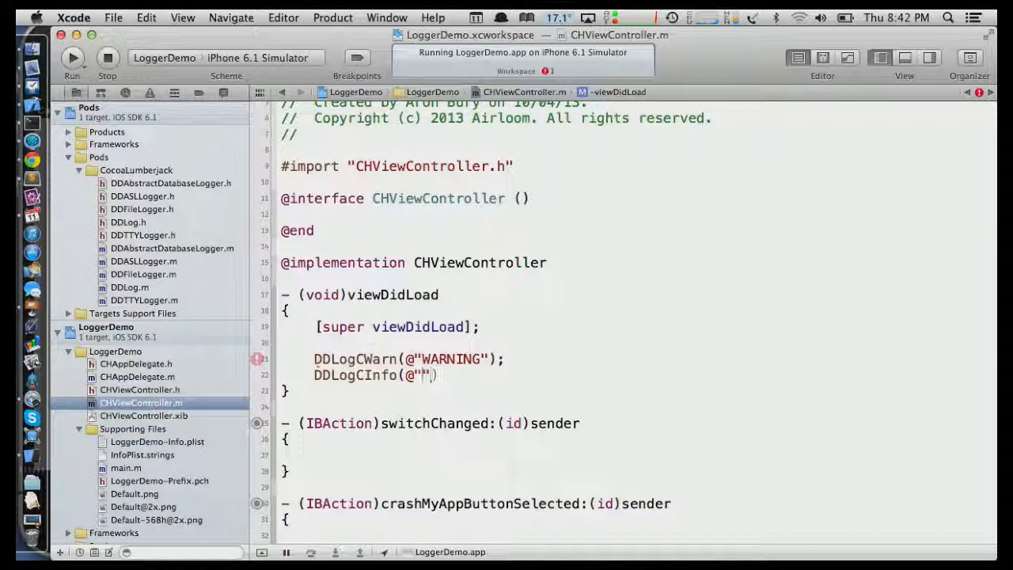
pyautogui.write('This is')
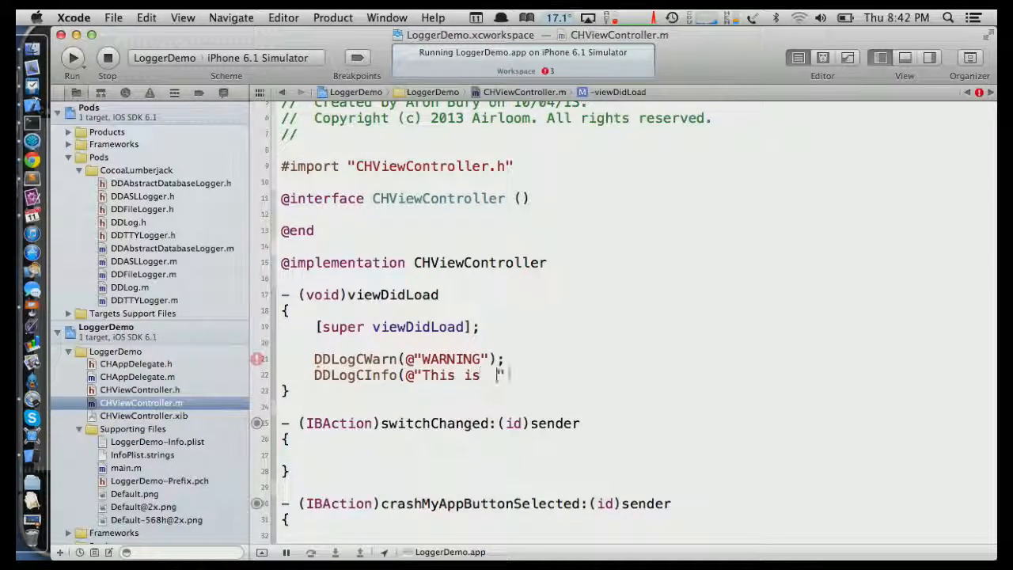
pyautogui.write('format string"')
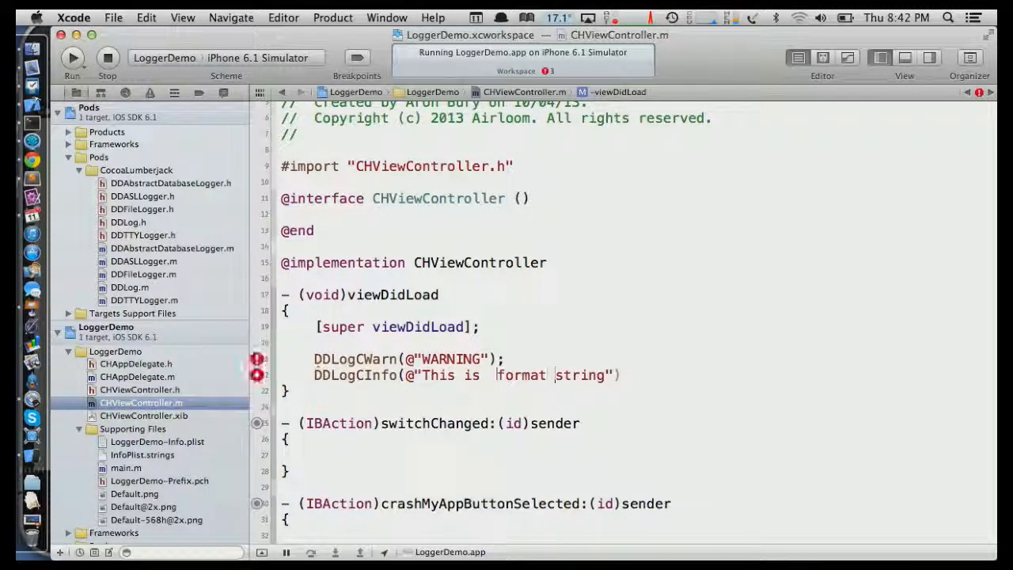
pyautogui.write('a')
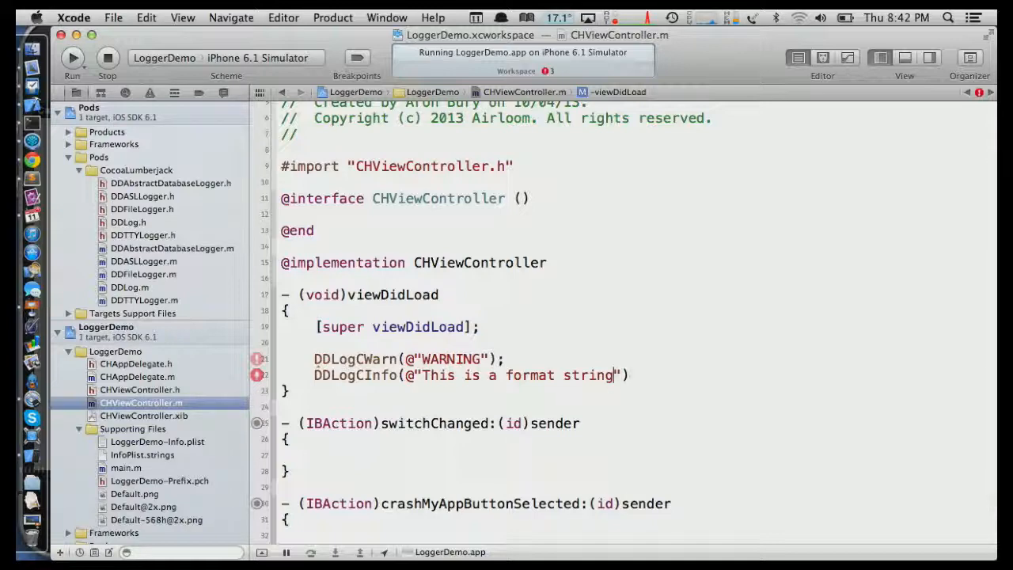
pyautogui.write(', %@')
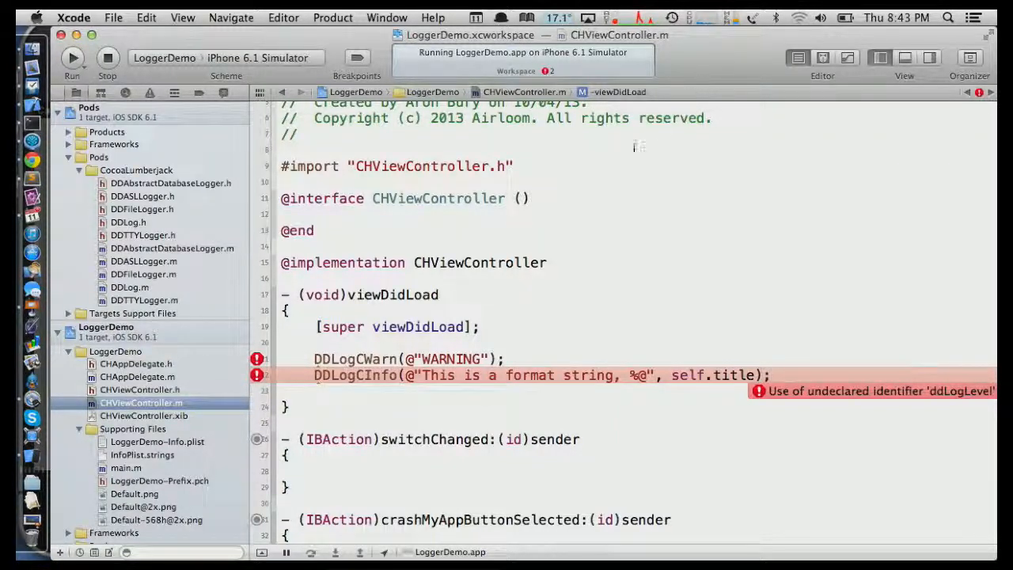
# Place the caret on a new line after the #import in CHViewController.m
pyautogui.click(570, 182)
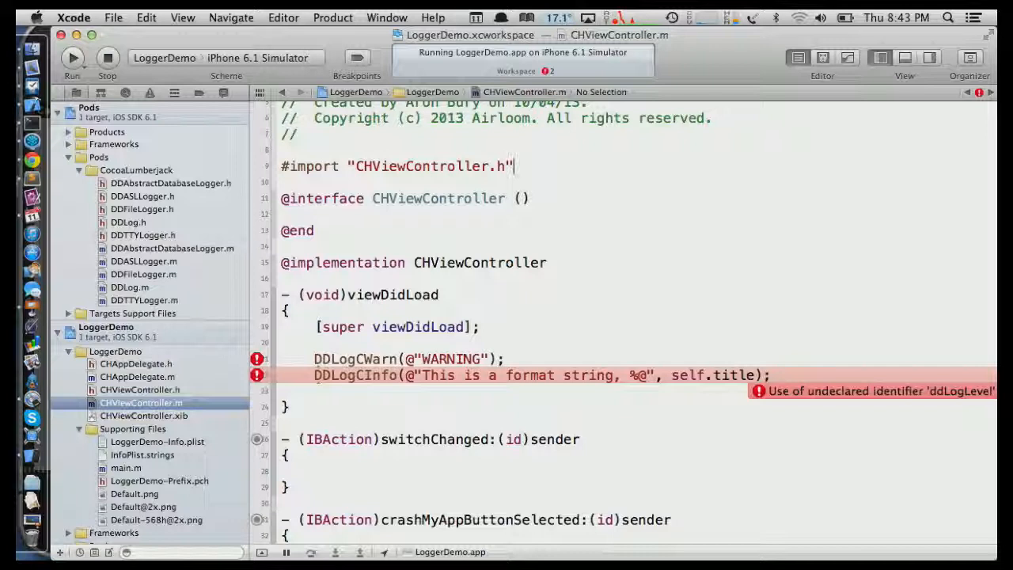
# Declare 'static int ddLogLevel = LOG_LEVEL_VERBOSE;' below the #import line
pyautogui.write('static int')
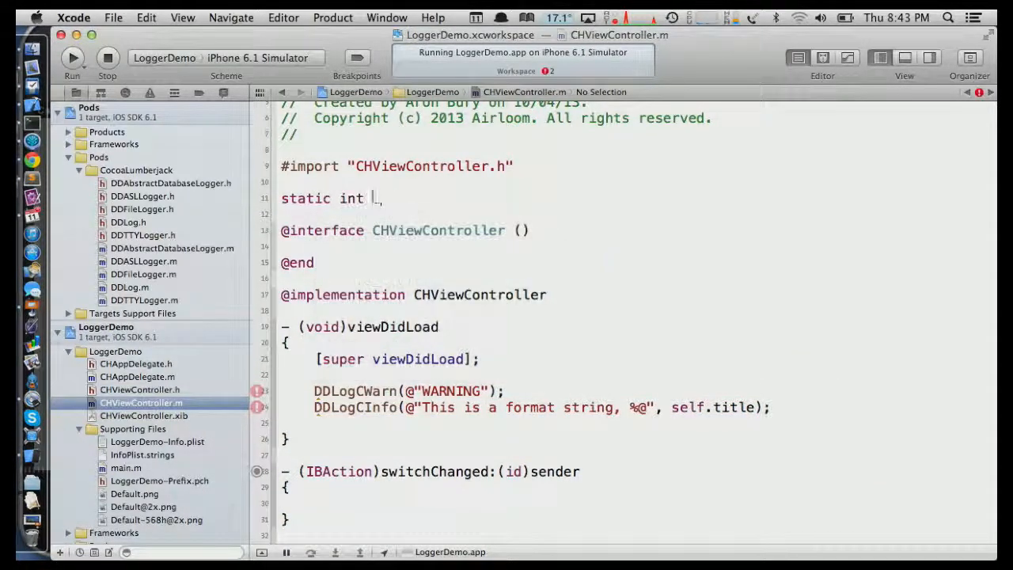
pyautogui.write('ddLogLevel')
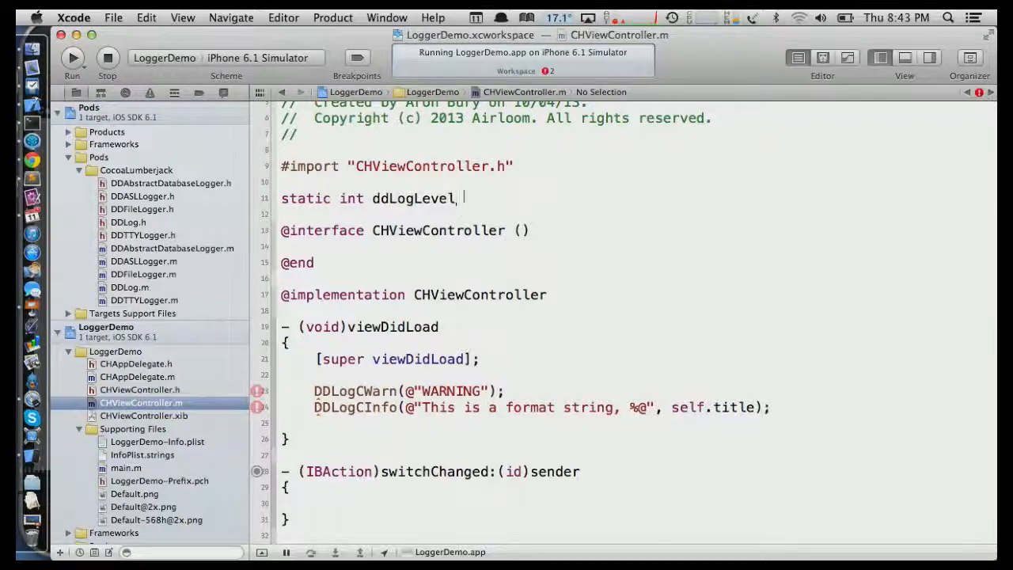
pyautogui.write('= lo')
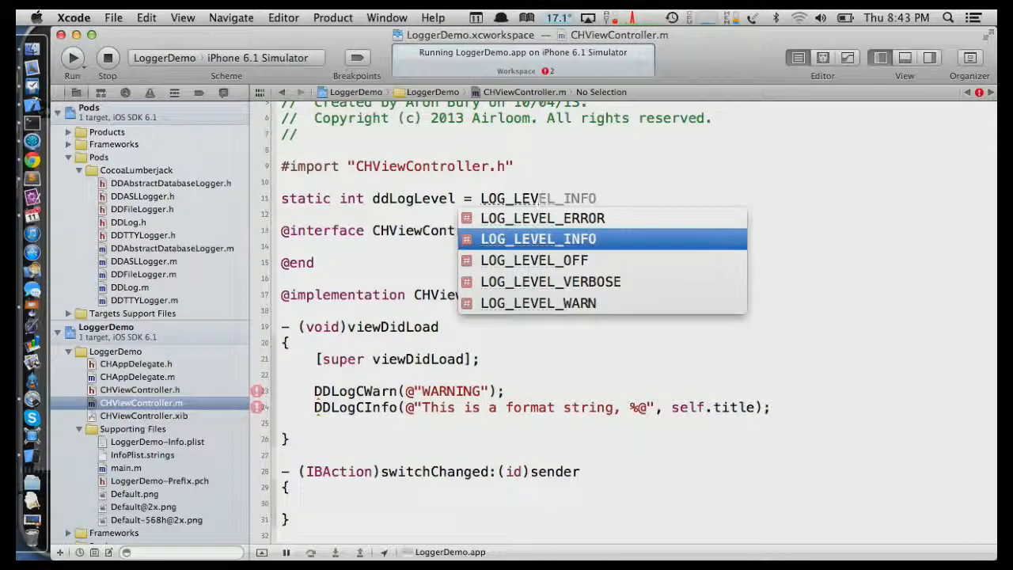
pyautogui.click(550, 281)
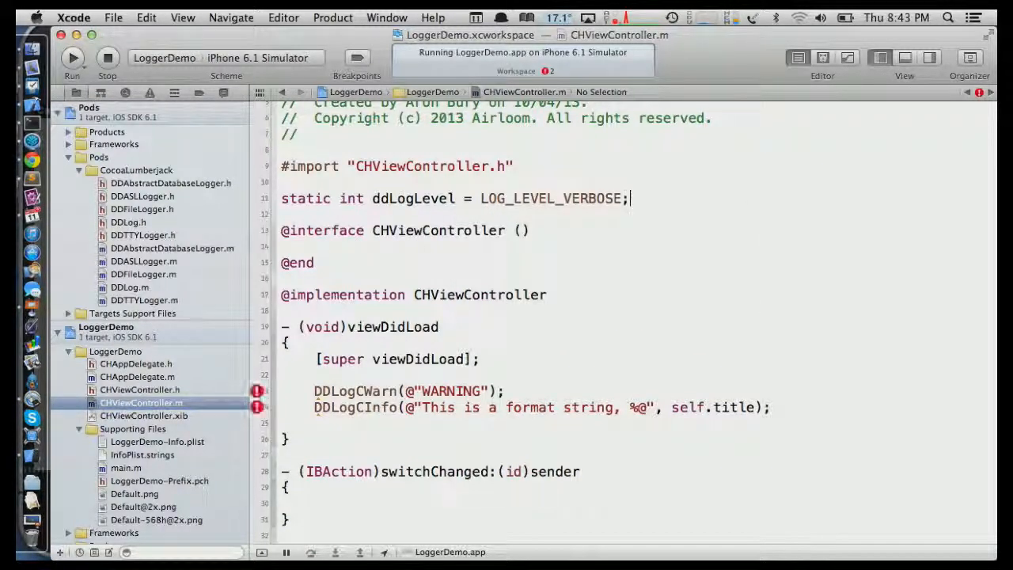
pyautogui.scroll(-3)
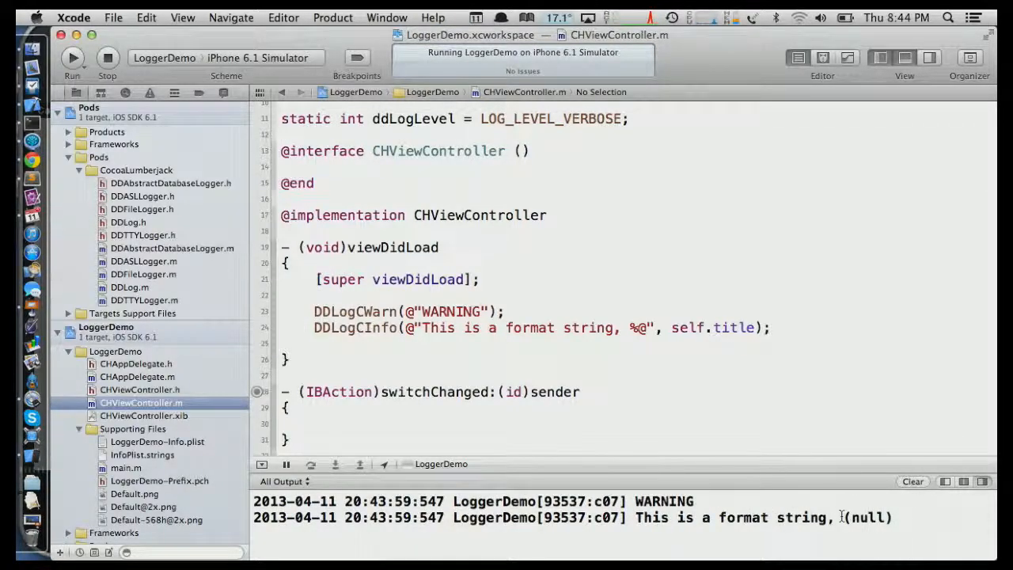
# Add DDLogCError, DDLogCWarn ('Warning'), DDLogInfo and DDLogCVerbose ('verbose...') calls to crashMyAppButtonSelected:
pyautogui.scroll(-3)
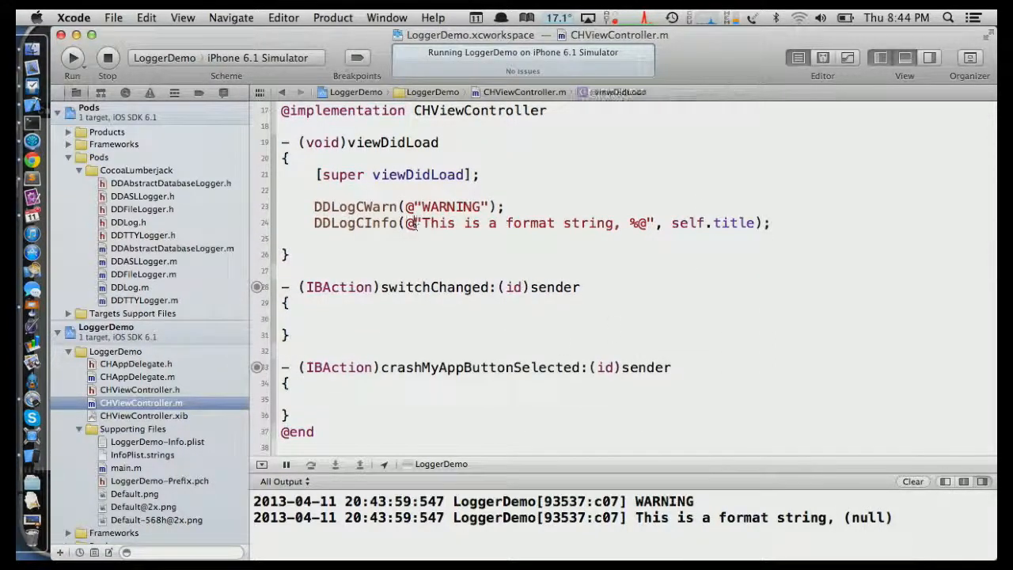
pyautogui.click(408, 399)
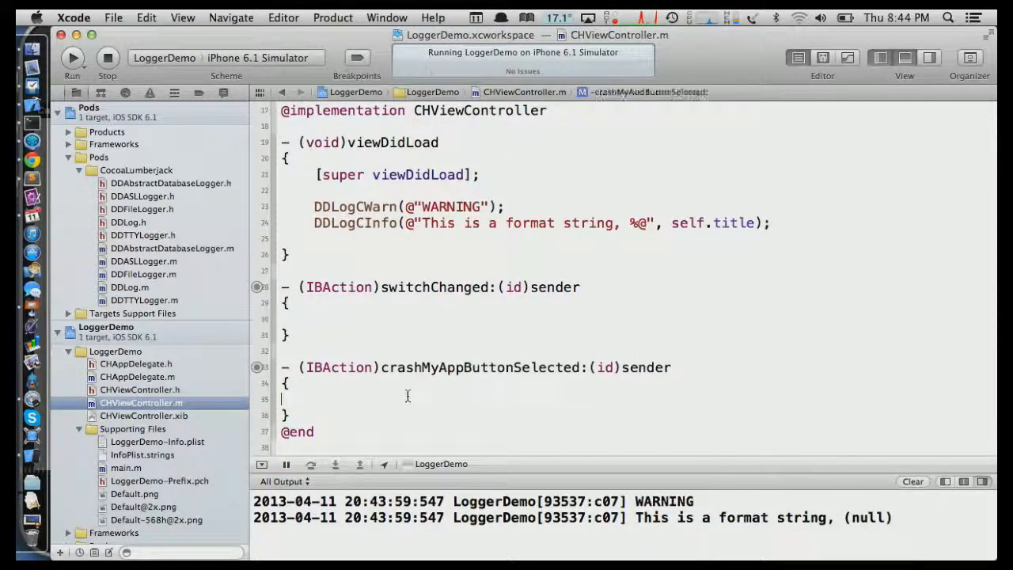
pyautogui.write('DDLogCWarn(@"')
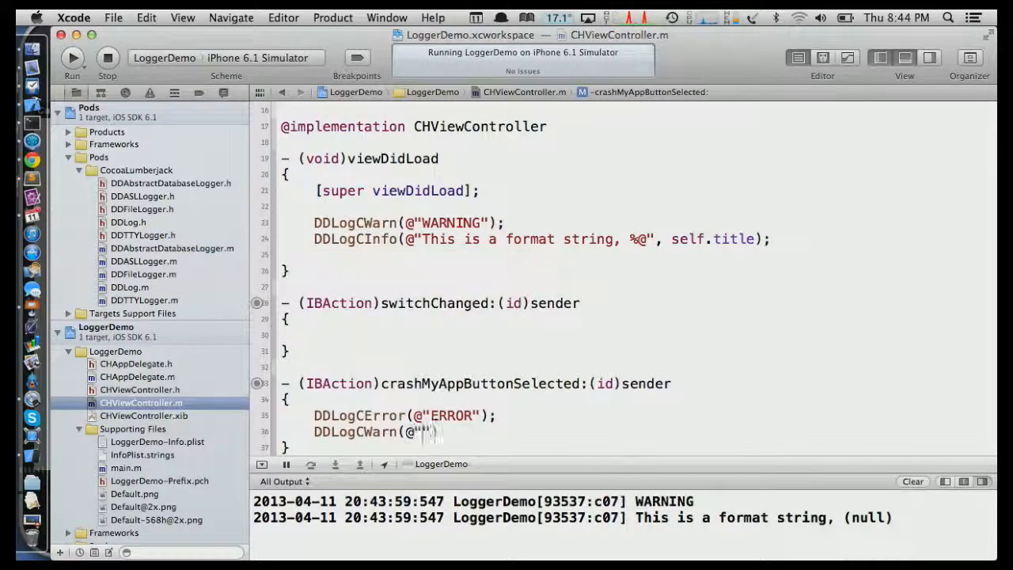
pyautogui.write('Warning");')
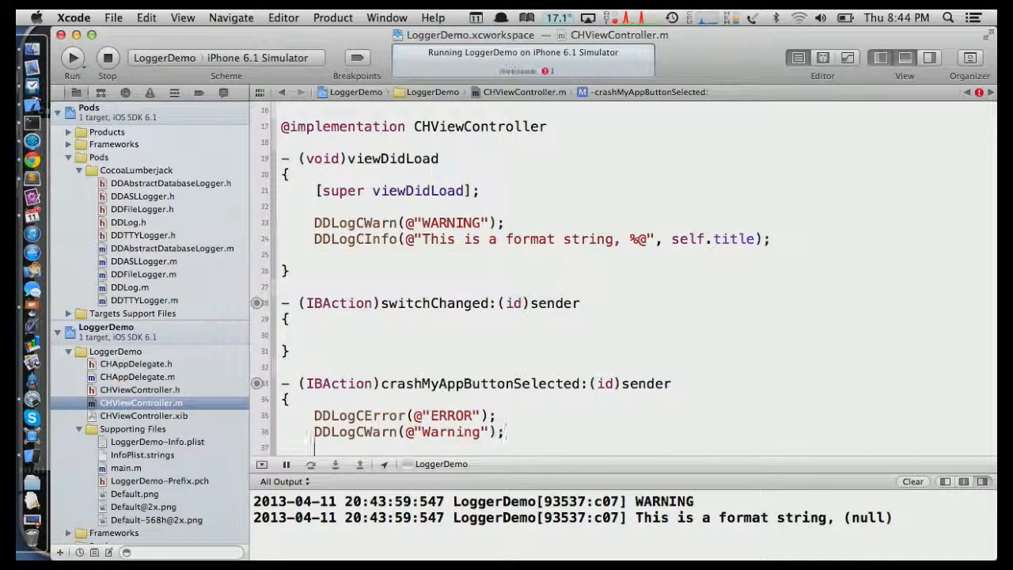
pyautogui.write('DDLogInfo(@"Info")')
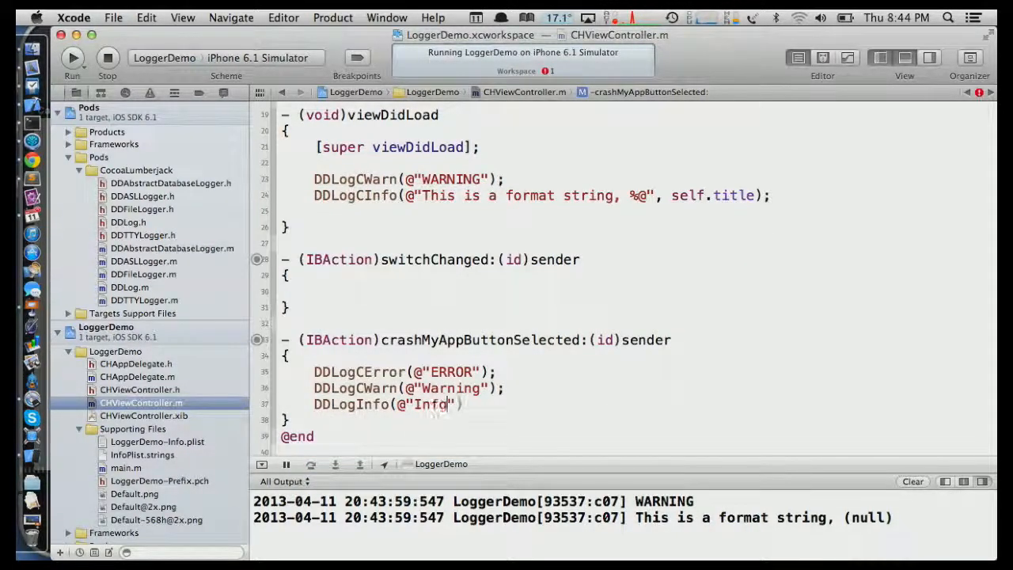
pyautogui.write('DDLogCVerbose(@"")')
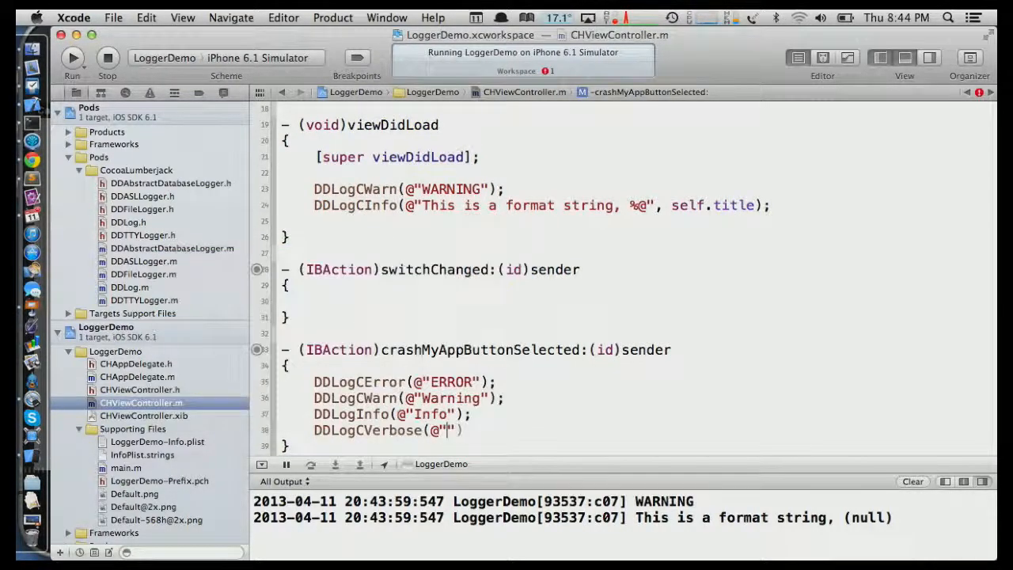
pyautogui.write('verbose...')
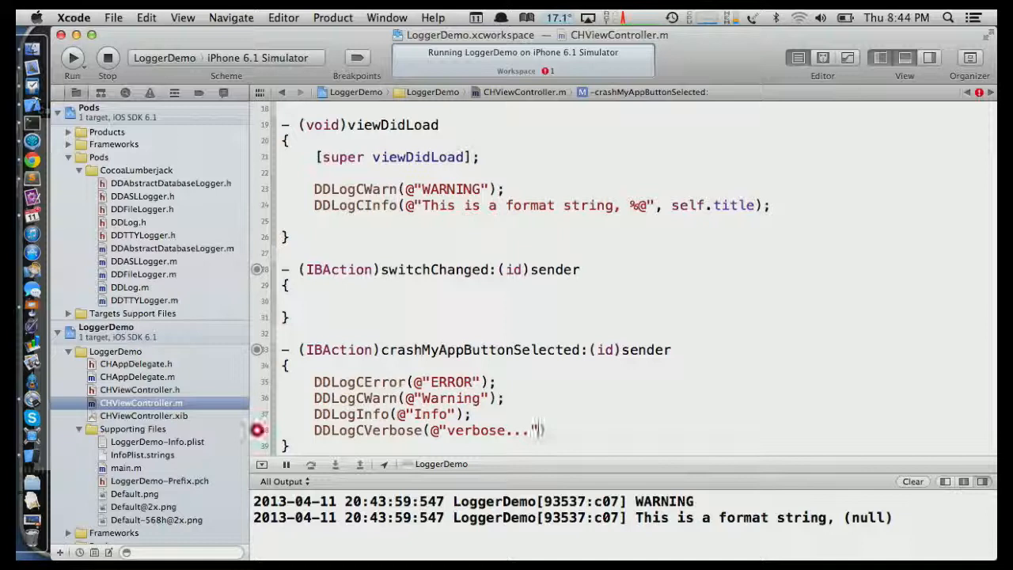
pyautogui.scroll(3)
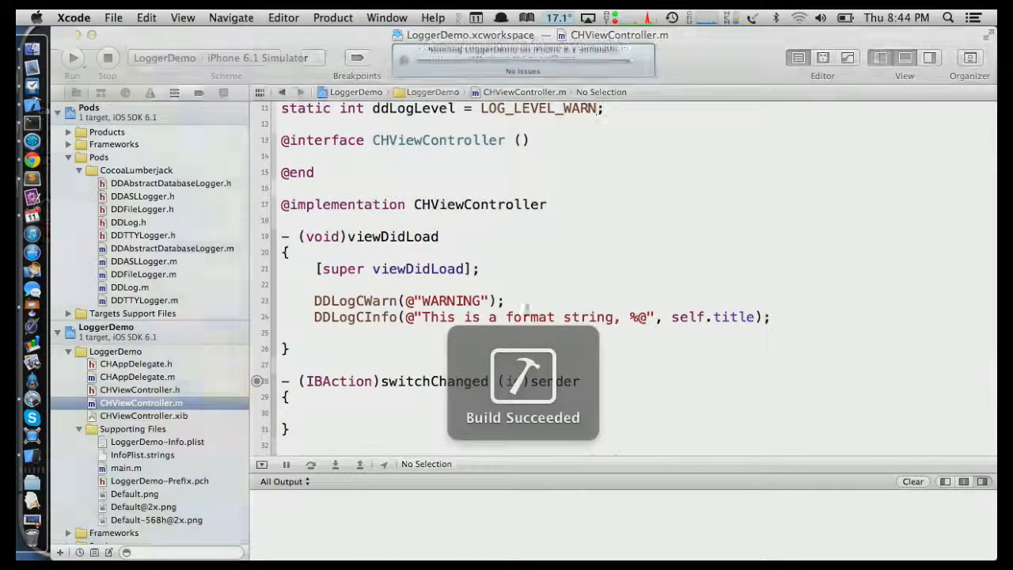
# Rerun LoggerDemo and tap CRASH MY APP! in the Simulator to print its logs
pyautogui.click(71, 57)
pyautogui.write('ERROR')
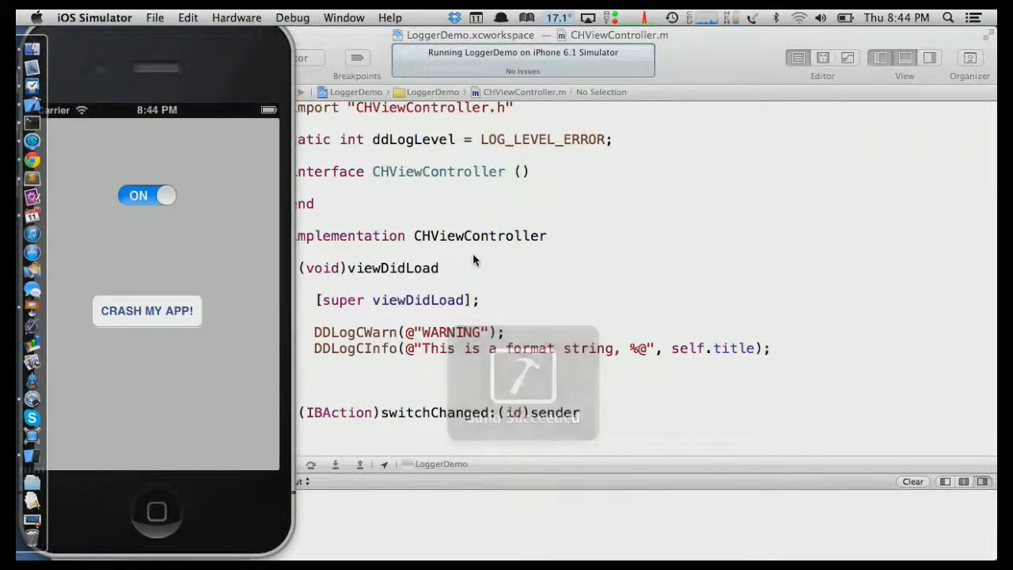
pyautogui.click(147, 310)
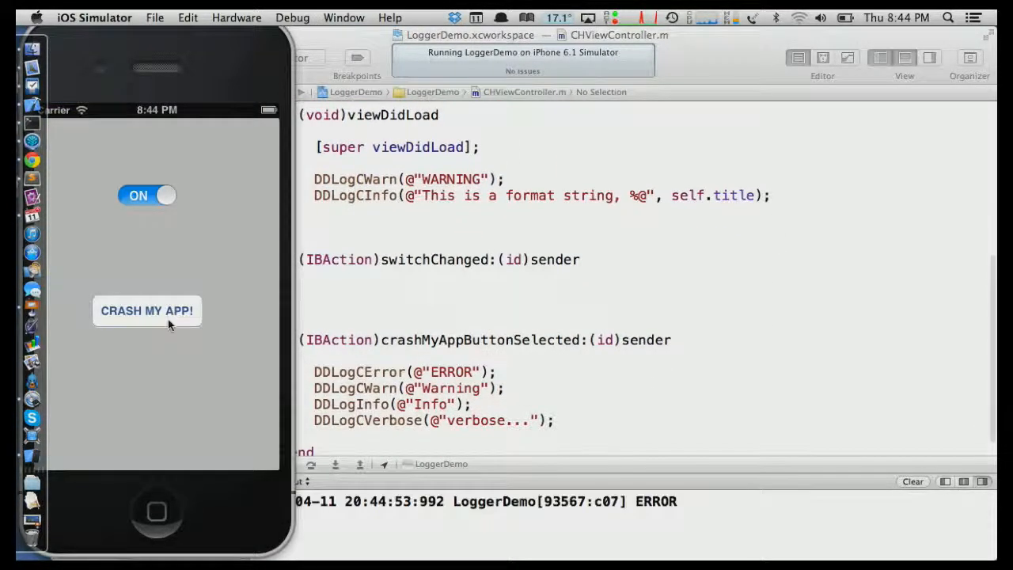